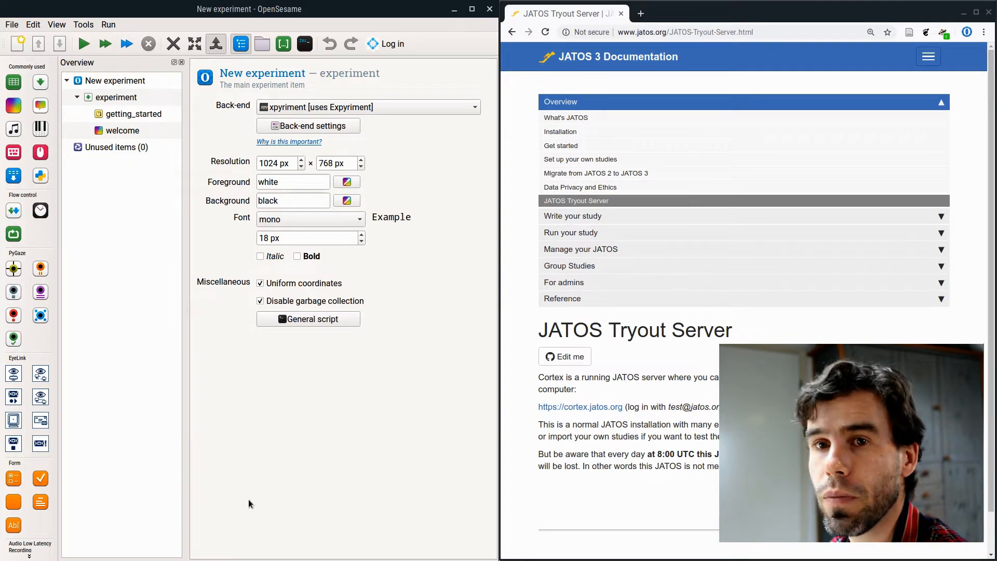
mouse_move(265, 477)
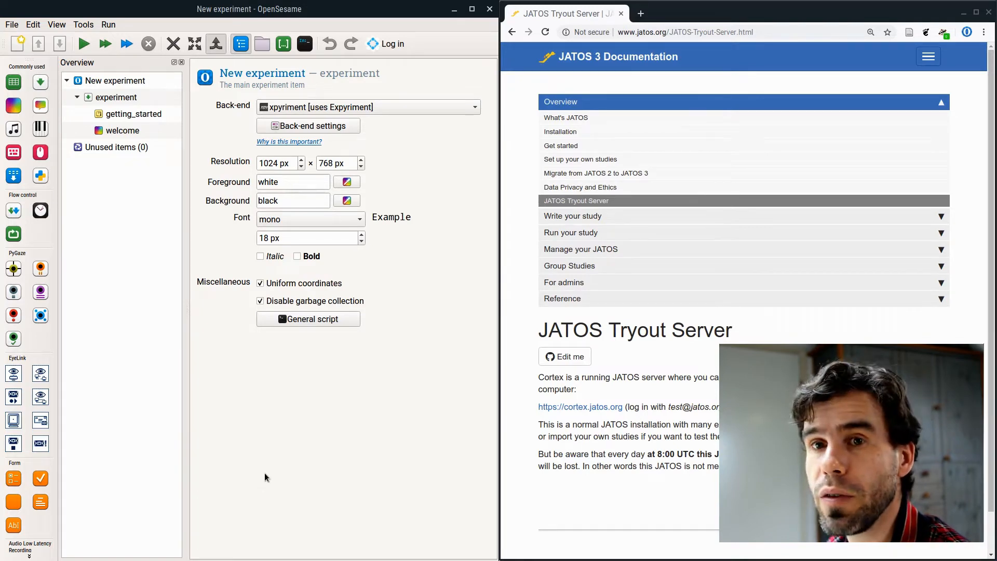
Step: Quick-run the new experiment until it finishes and writes quickrun.csv
left_click(122, 131)
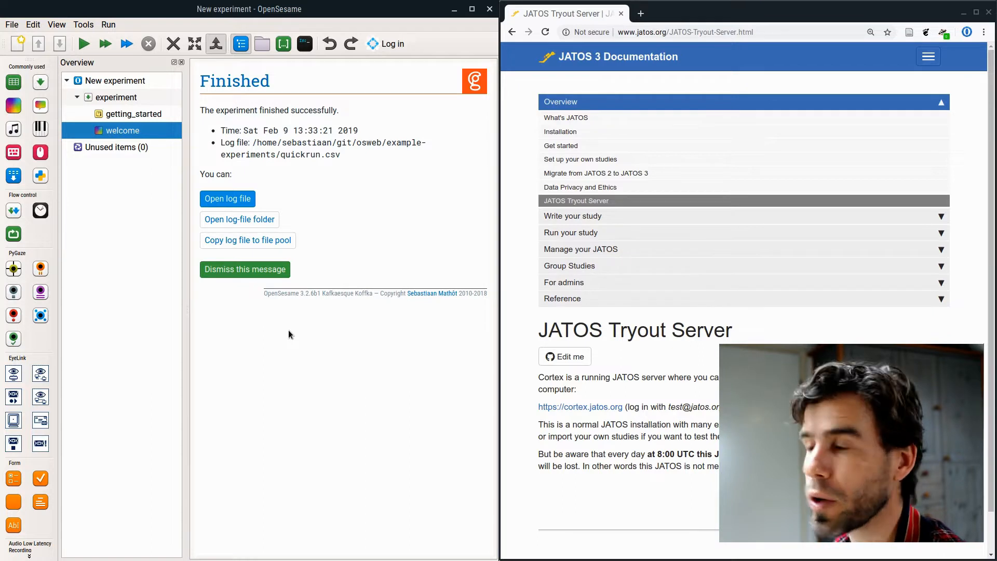
mouse_move(273, 287)
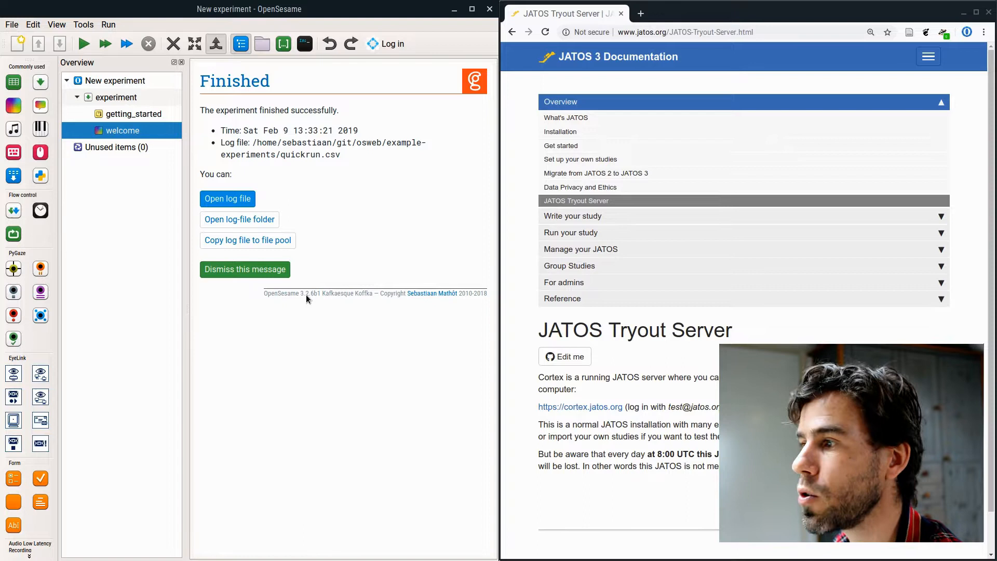
mouse_move(325, 300)
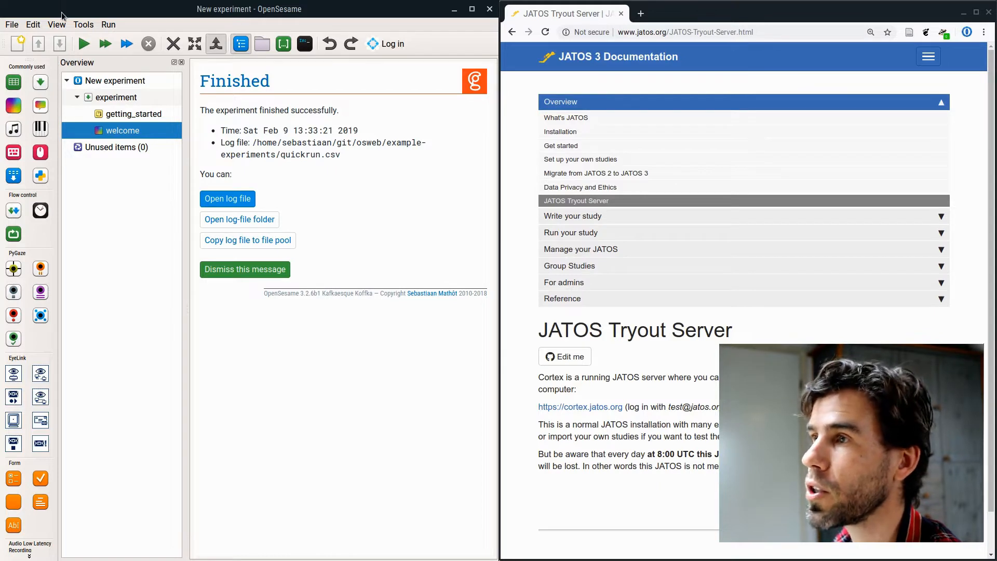
Step: Open Tools > OSWeb to see the compatibility check report no problems
left_click(83, 24)
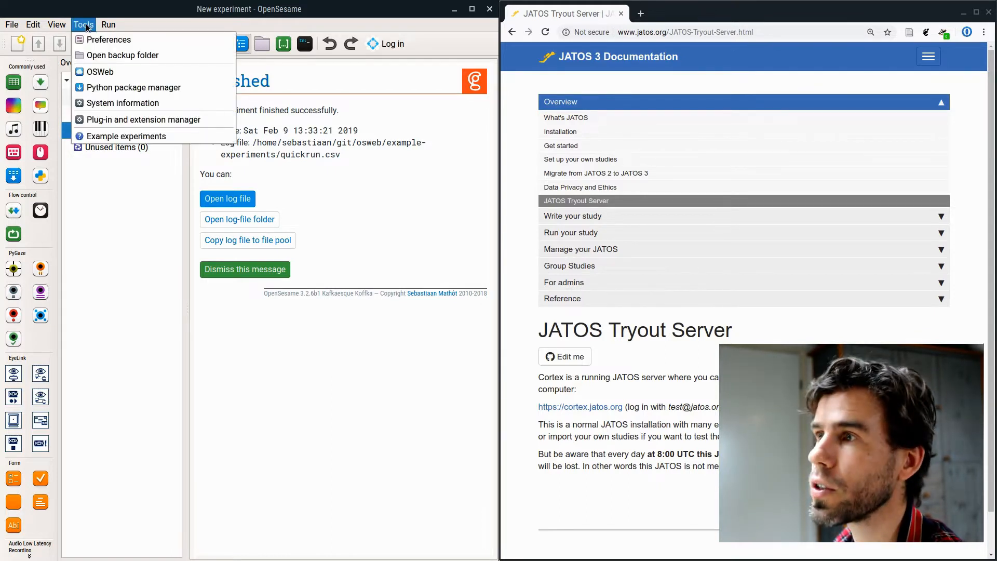
mouse_move(100, 71)
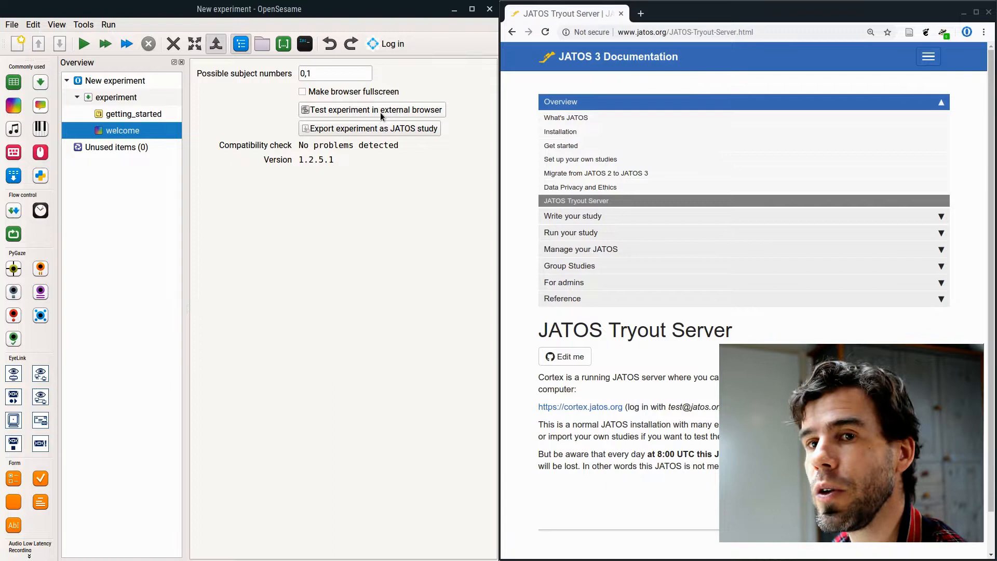
left_click(375, 110)
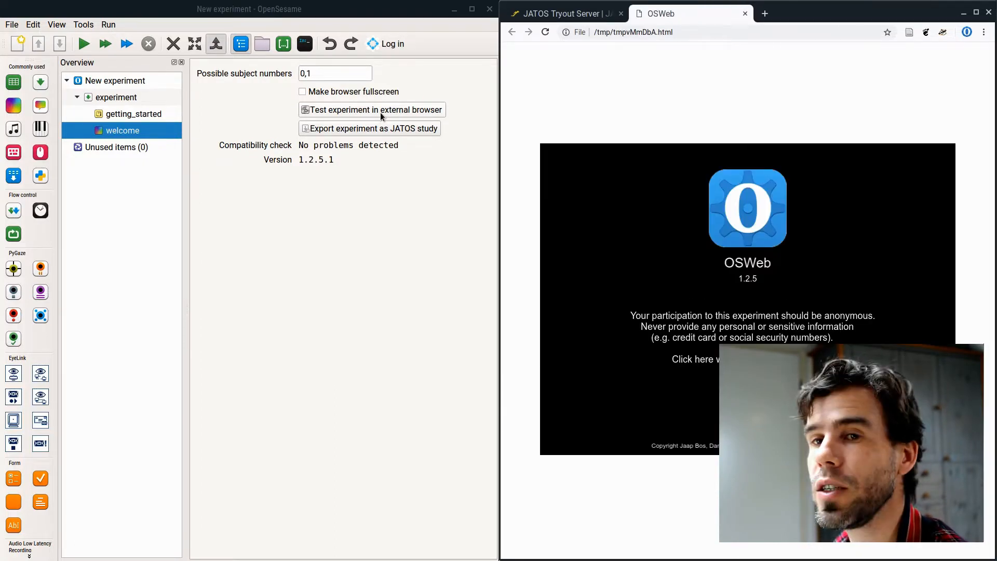
mouse_move(838, 293)
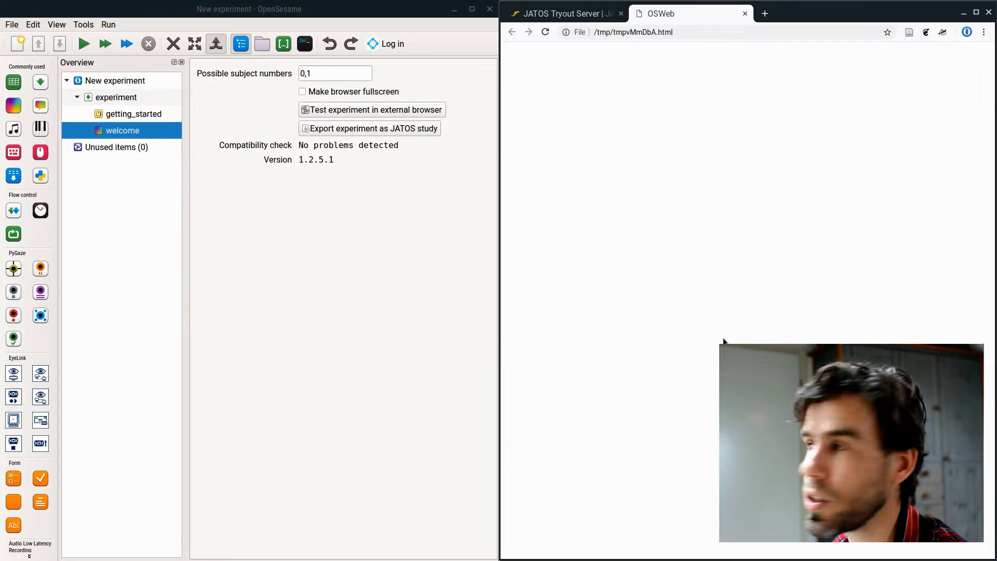
left_click(560, 14)
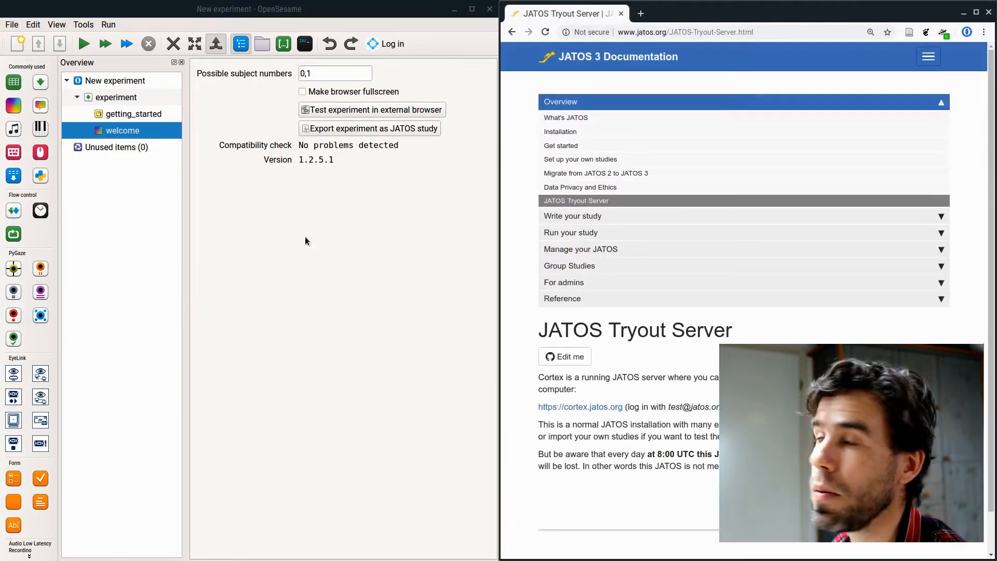
mouse_move(211, 343)
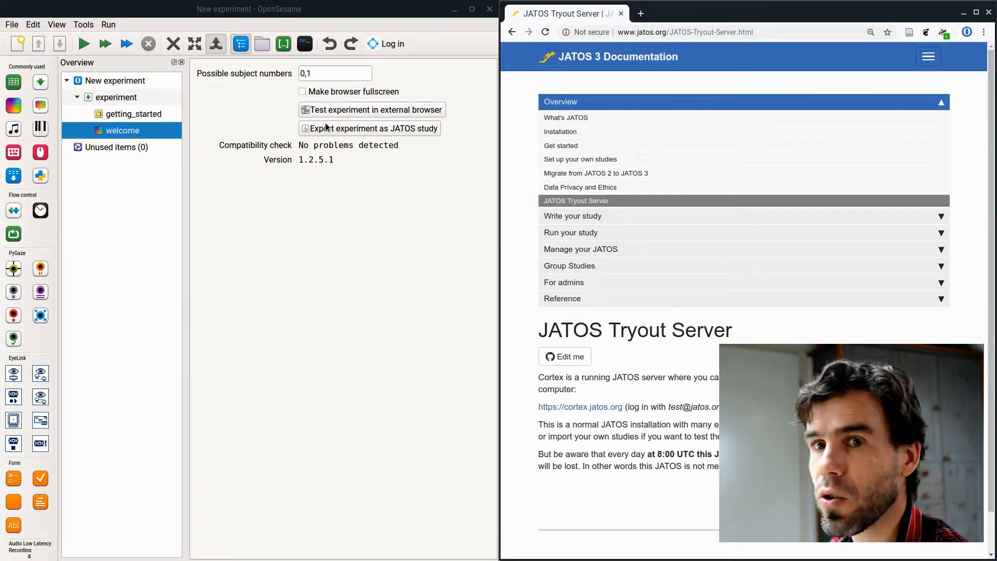
mouse_move(283, 276)
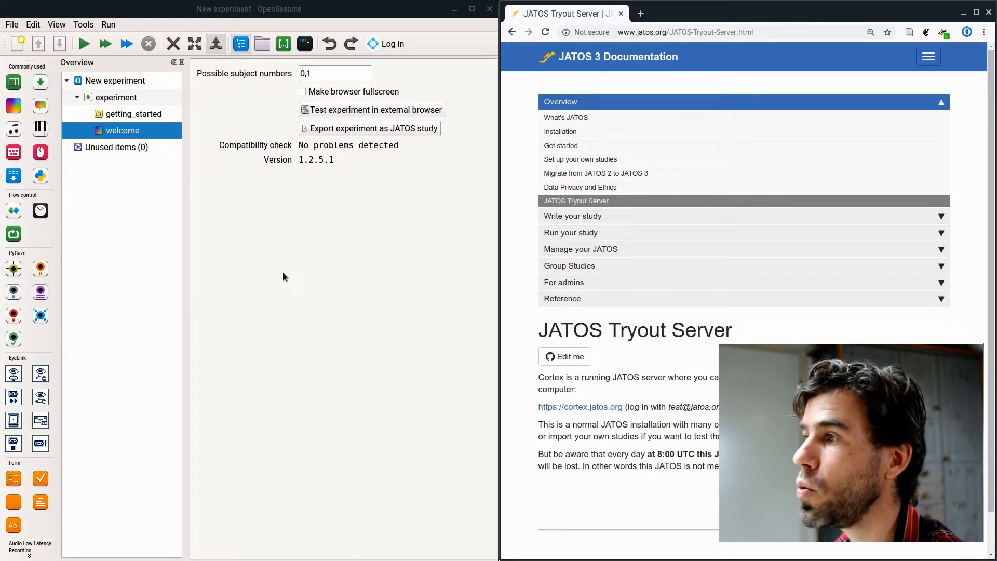
mouse_move(359, 130)
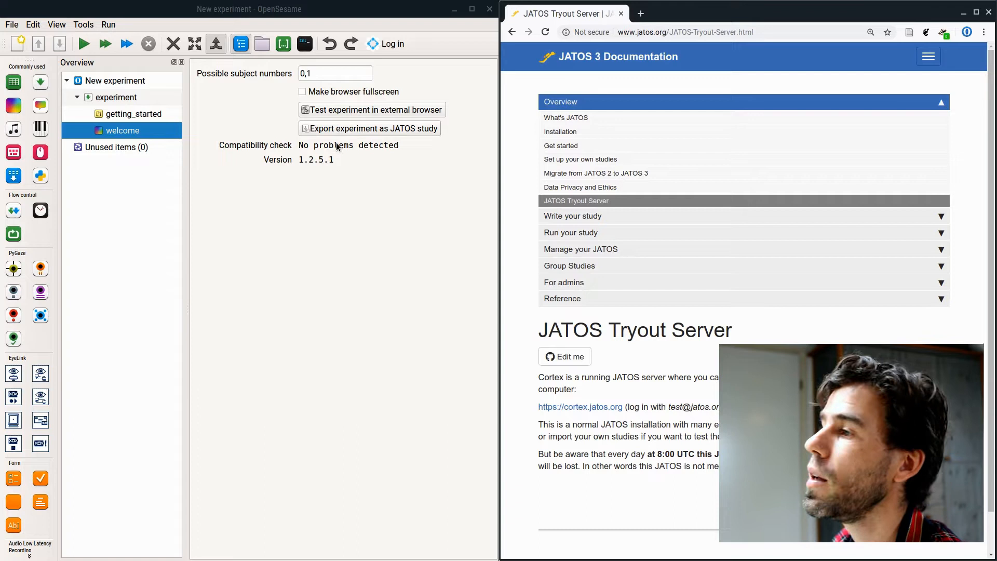
mouse_move(254, 76)
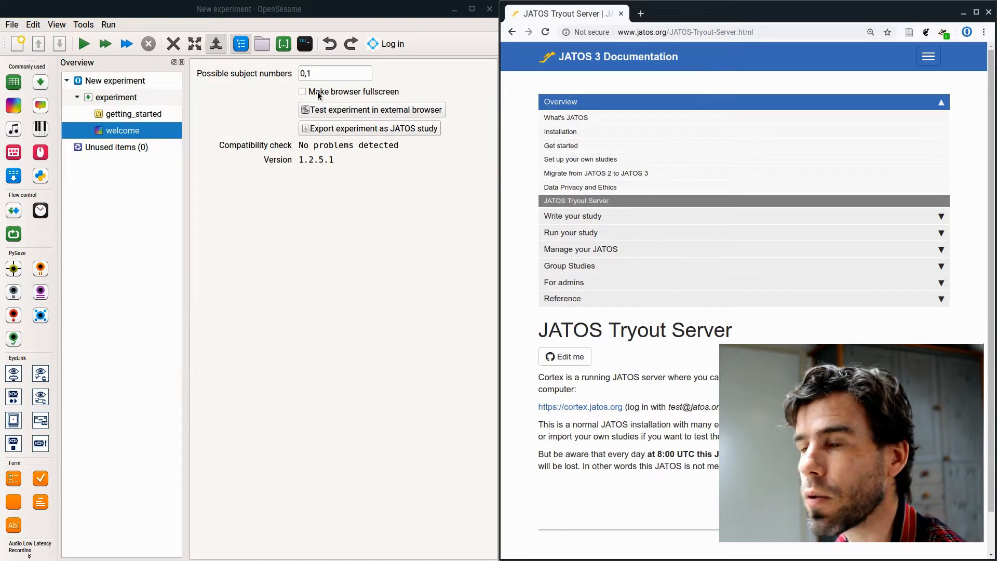
mouse_move(224, 146)
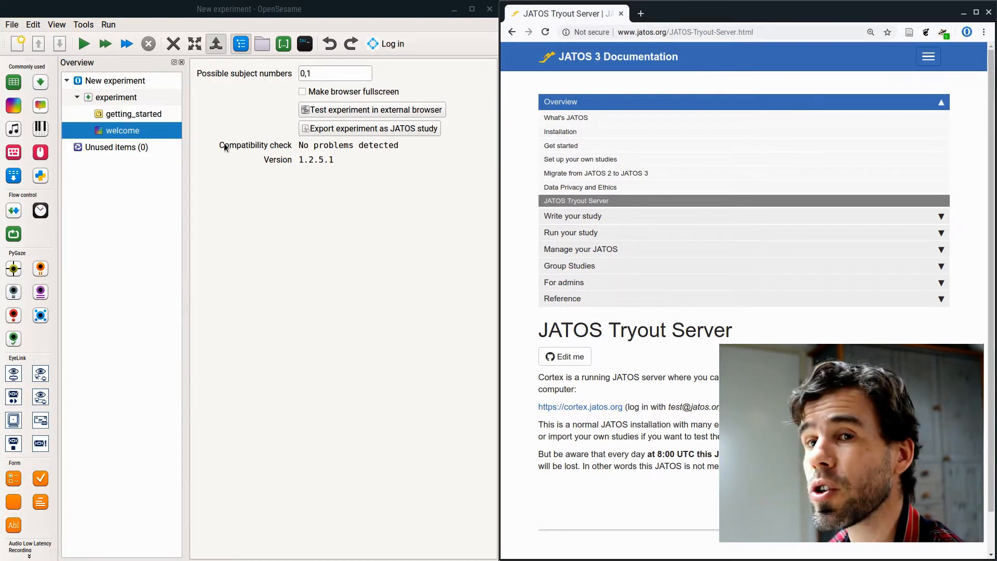
mouse_move(308, 153)
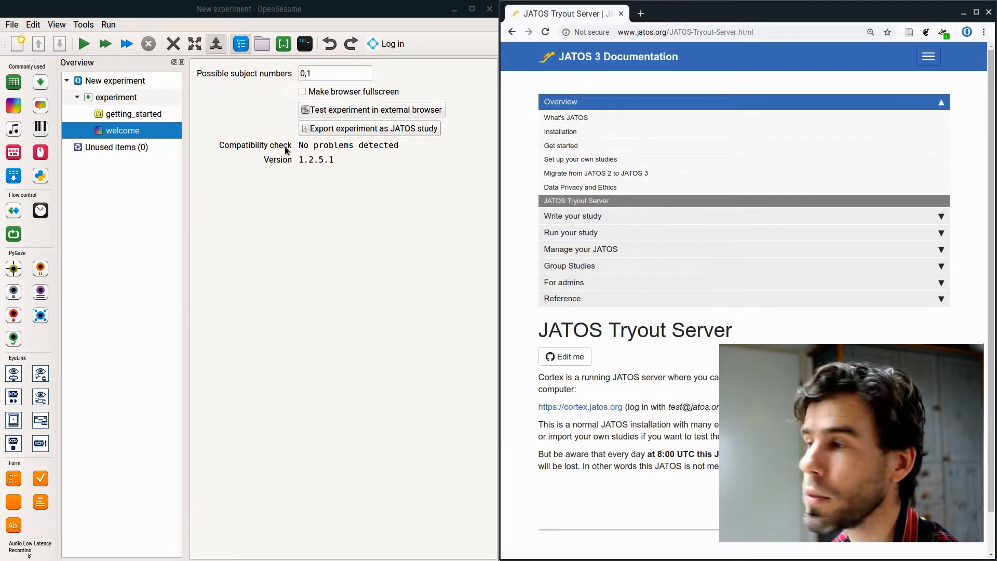
mouse_move(298, 151)
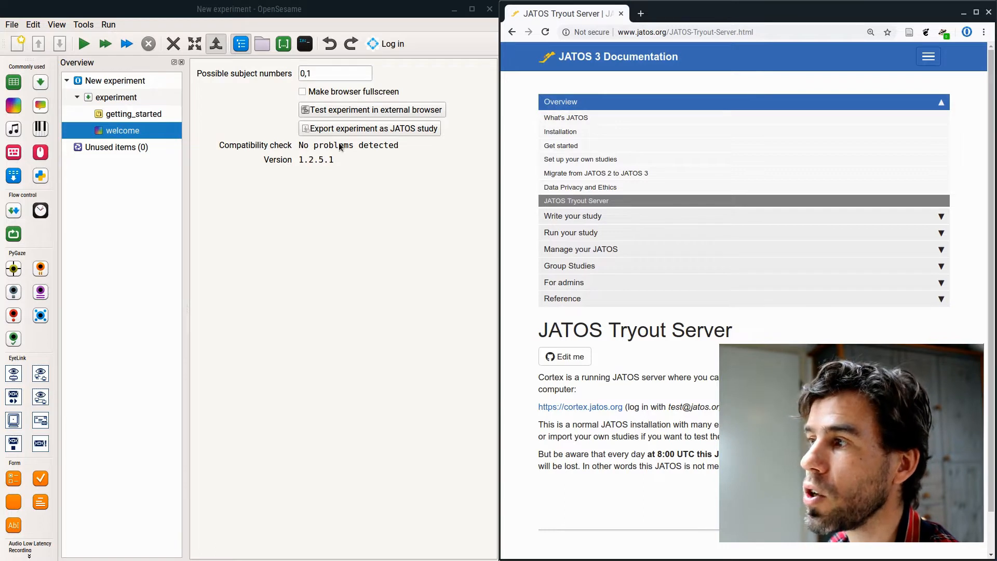
mouse_move(341, 153)
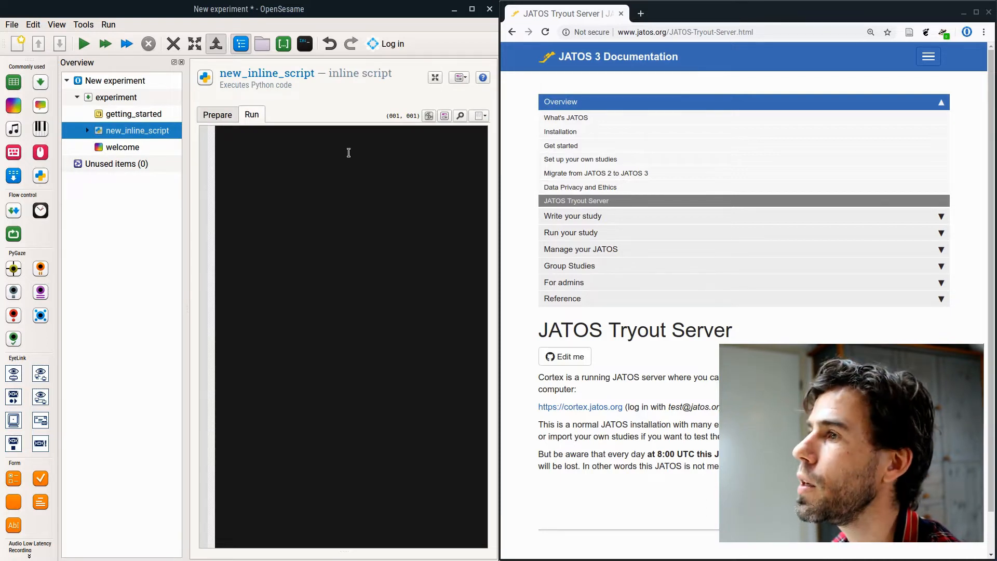
Step: Reopen Tools > OSWeb, now flagging inline_script as not supported
left_click(83, 24)
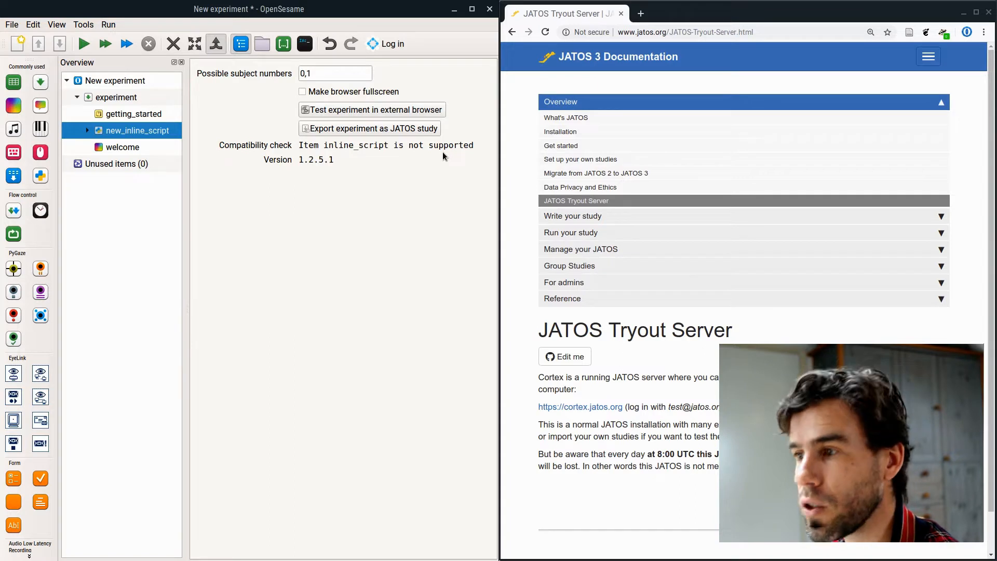
mouse_move(21, 262)
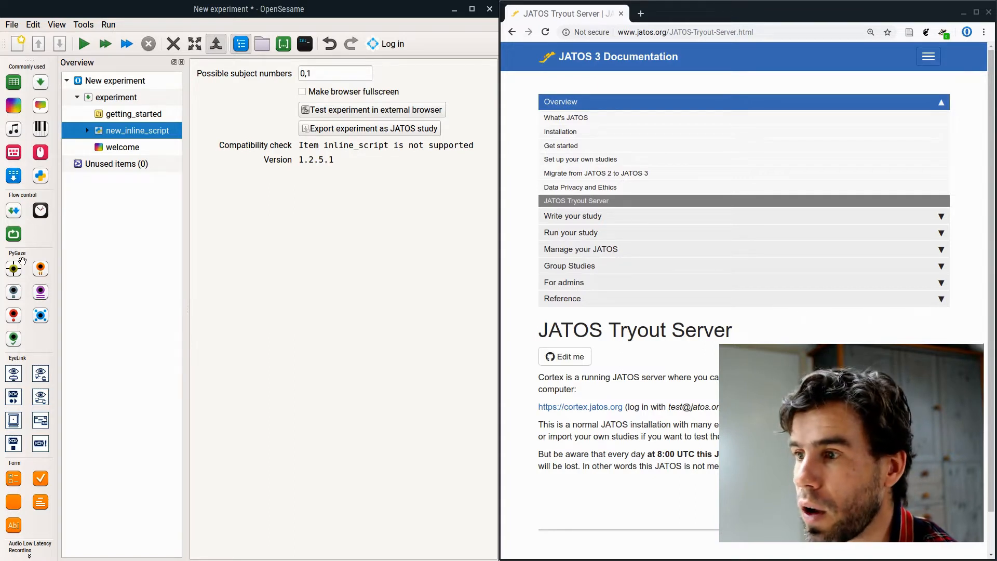
mouse_move(57, 268)
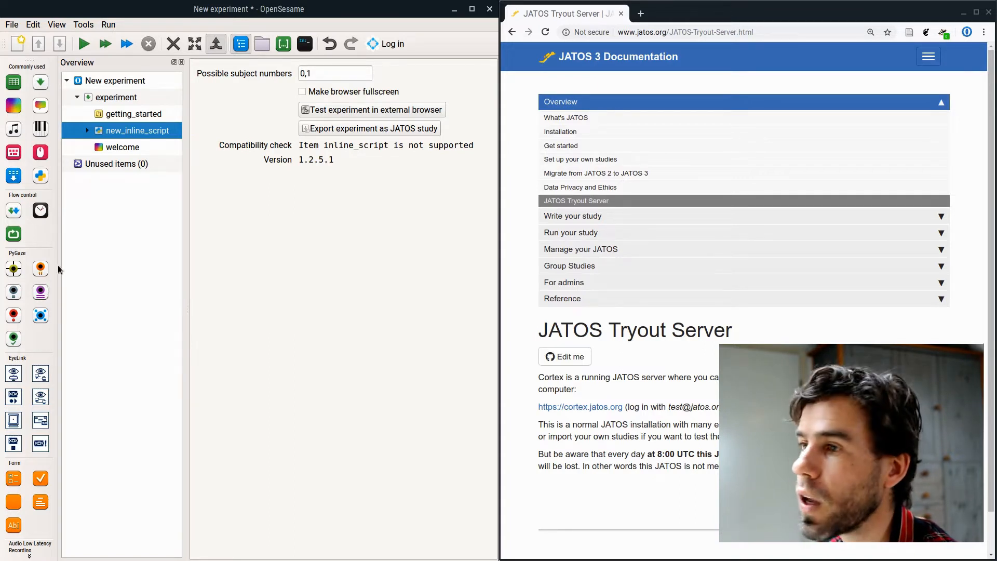
mouse_move(22, 235)
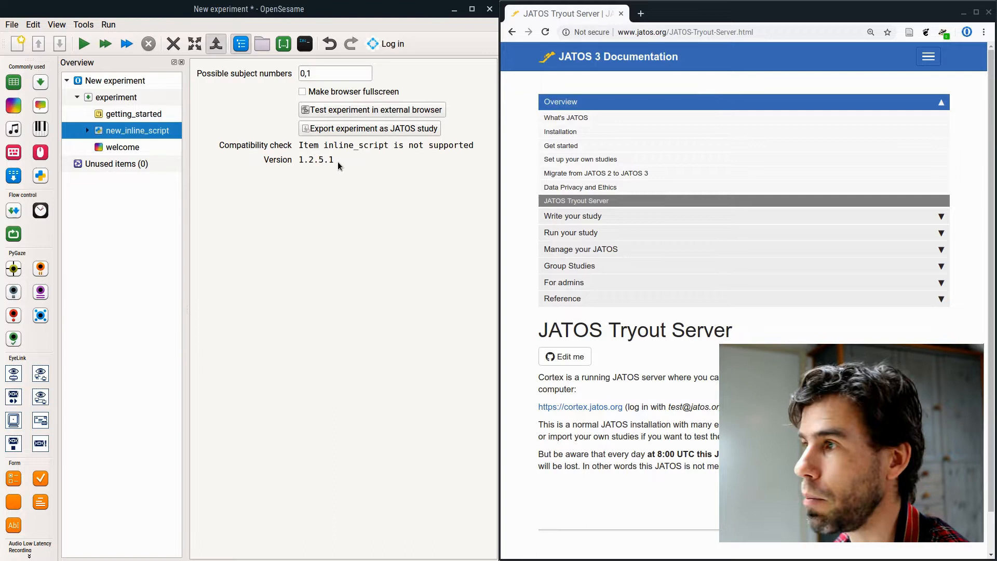
Step: Open reward_capture.osexp from the Get started page's recent experiments
left_click(133, 114)
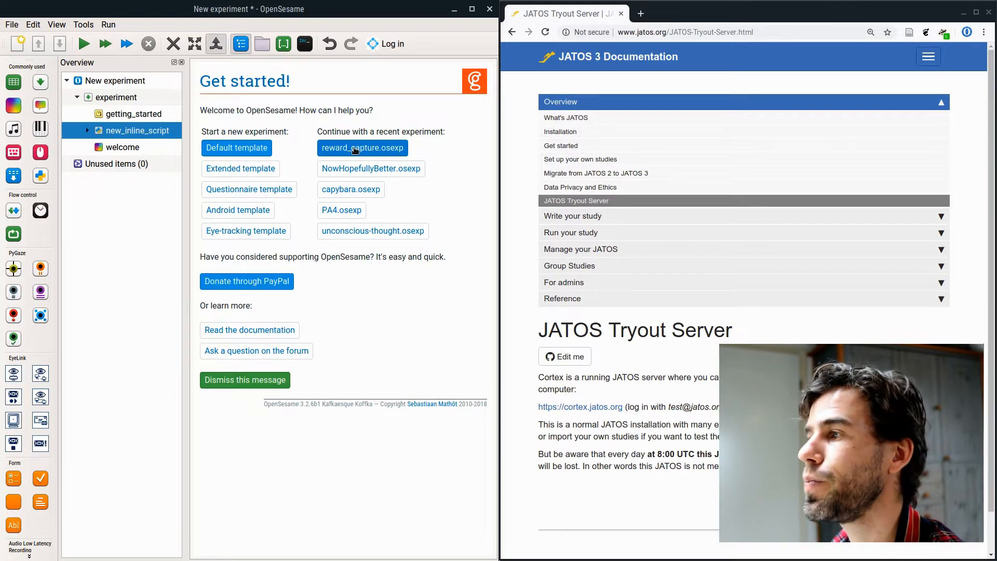
left_click(362, 148)
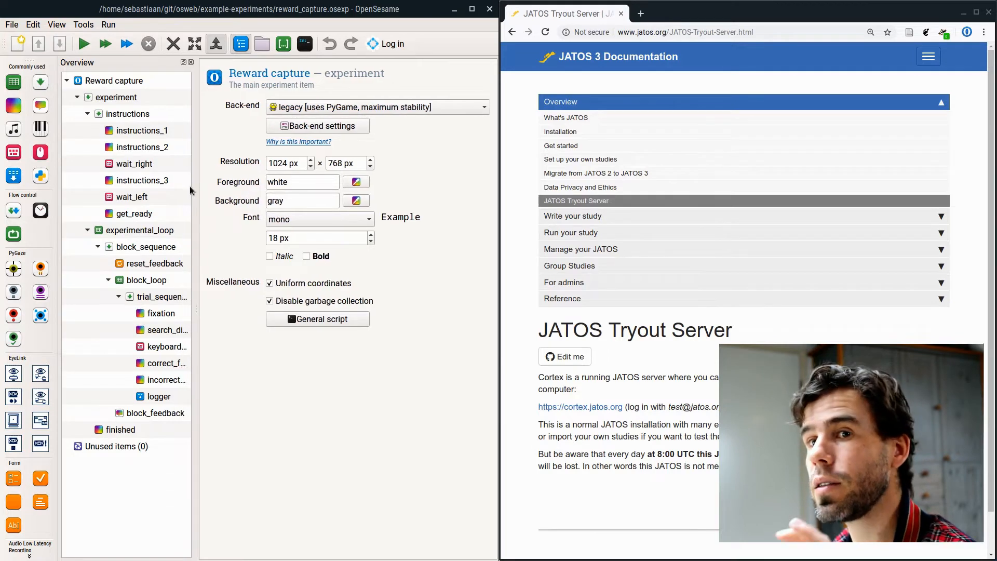
mouse_move(190, 190)
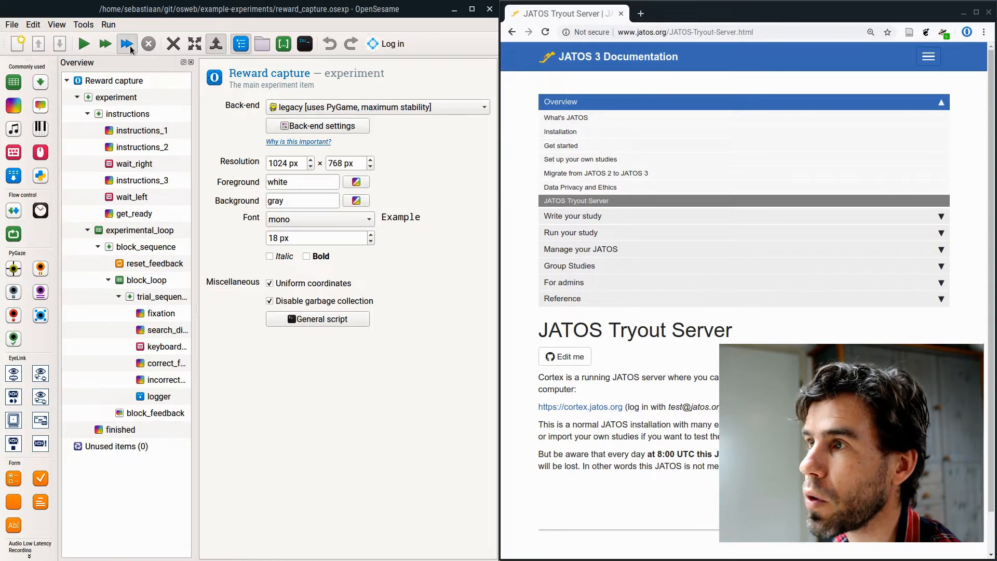
Step: Run reward_capture through the instructions, example answers and a search trial, then quit with Q
left_click(127, 43)
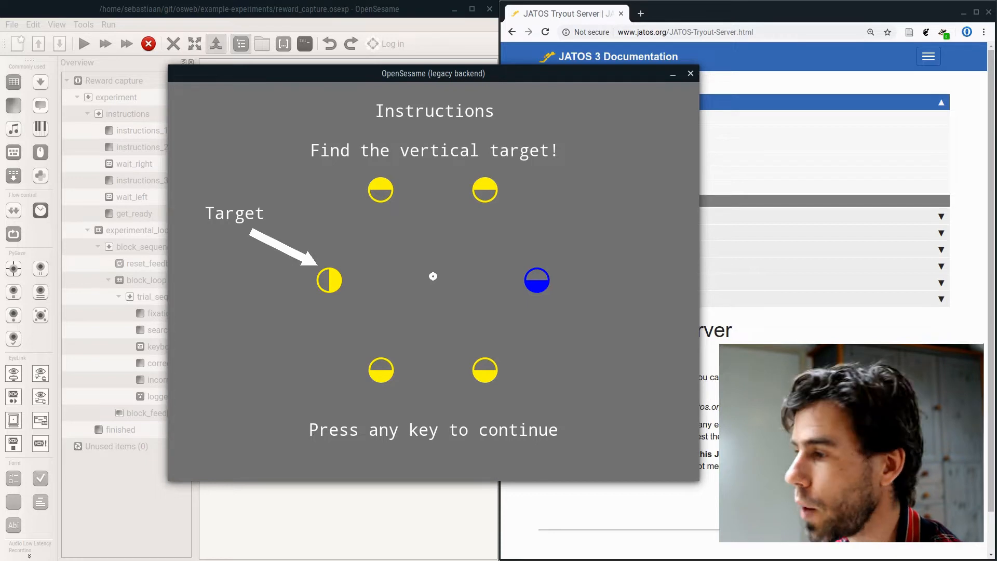
key("space")
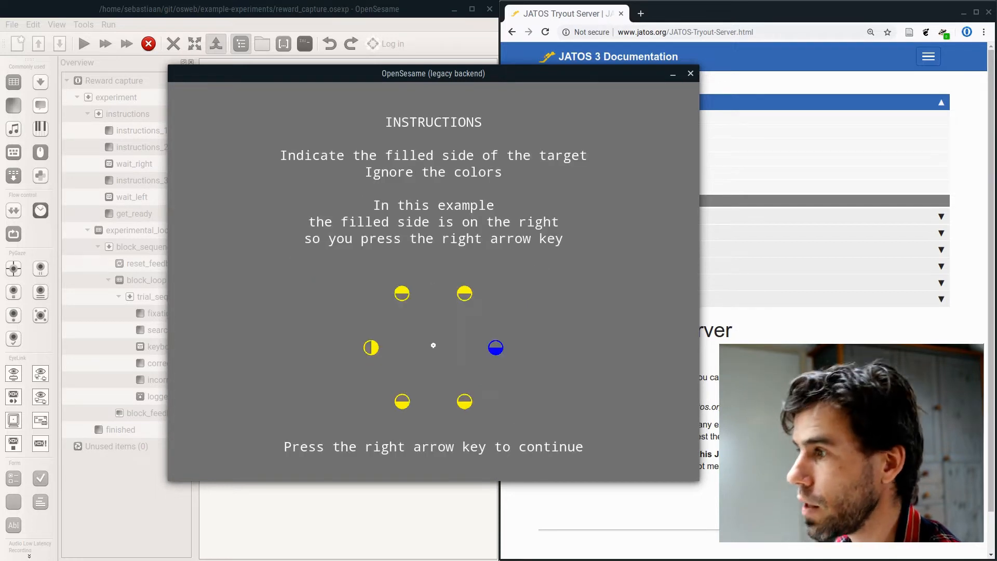
key("Right")
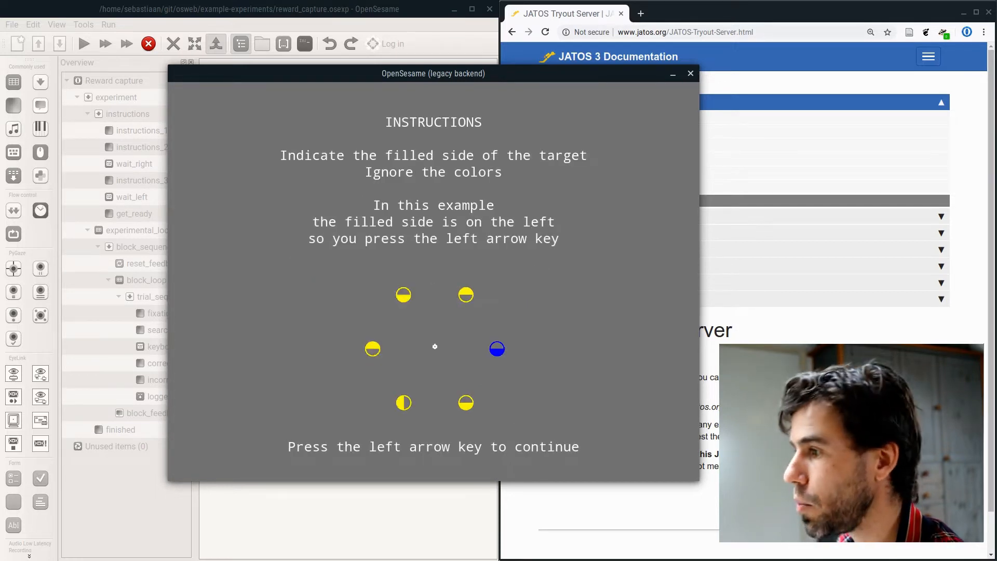
key("Left")
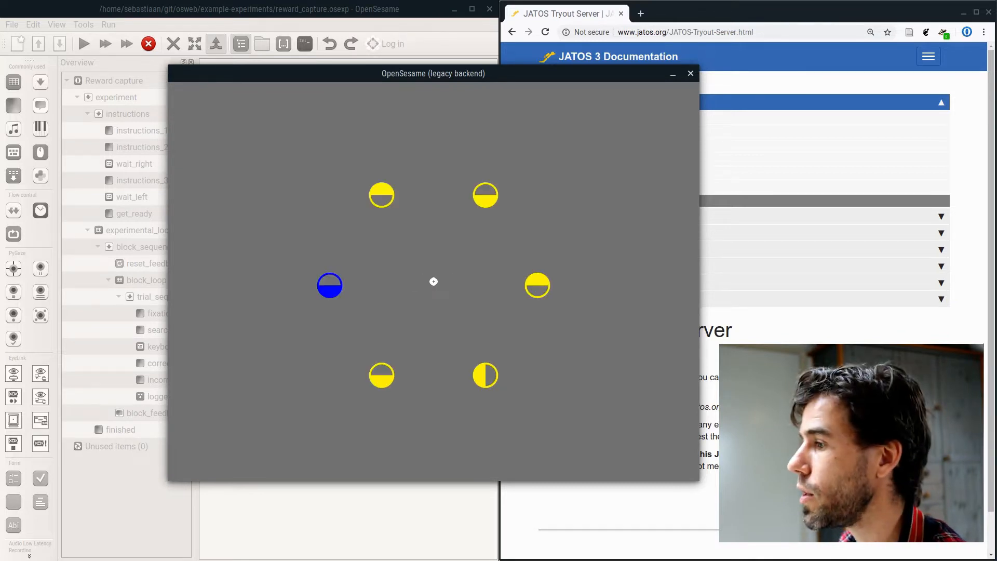
key("space")
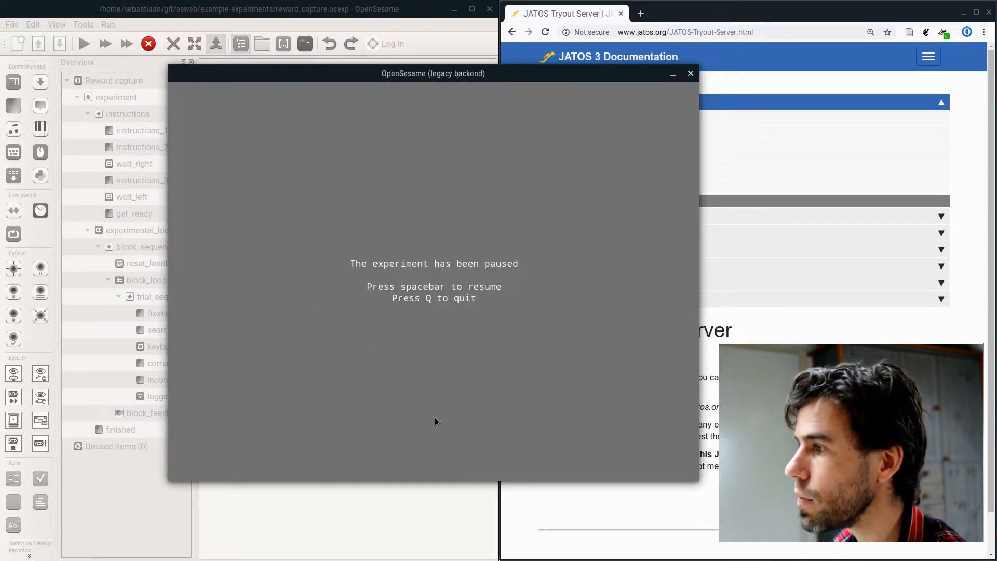
key("q")
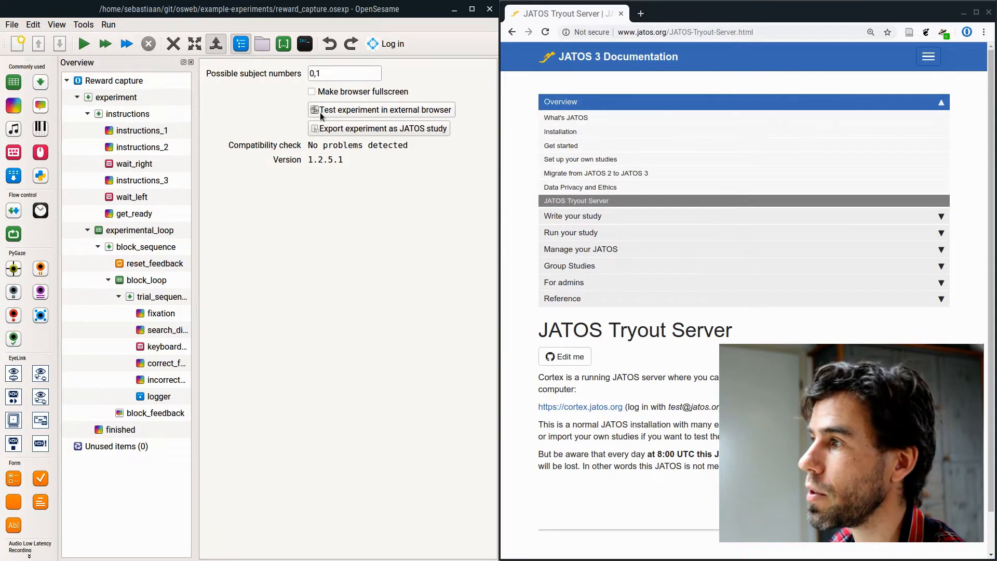
Step: Launch reward_capture in Chrome via OSWeb and start it from the welcome screen
left_click(381, 110)
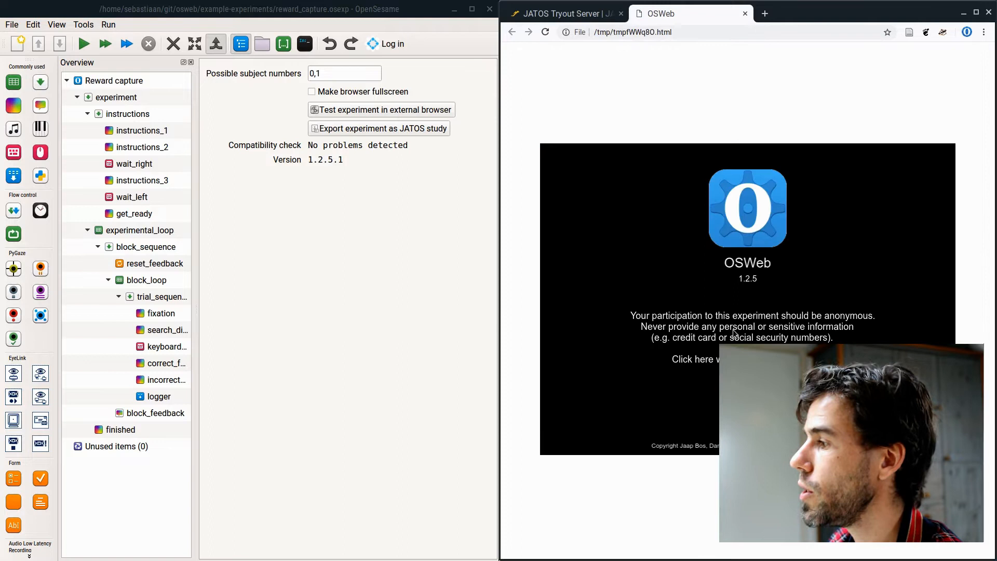
left_click(693, 359)
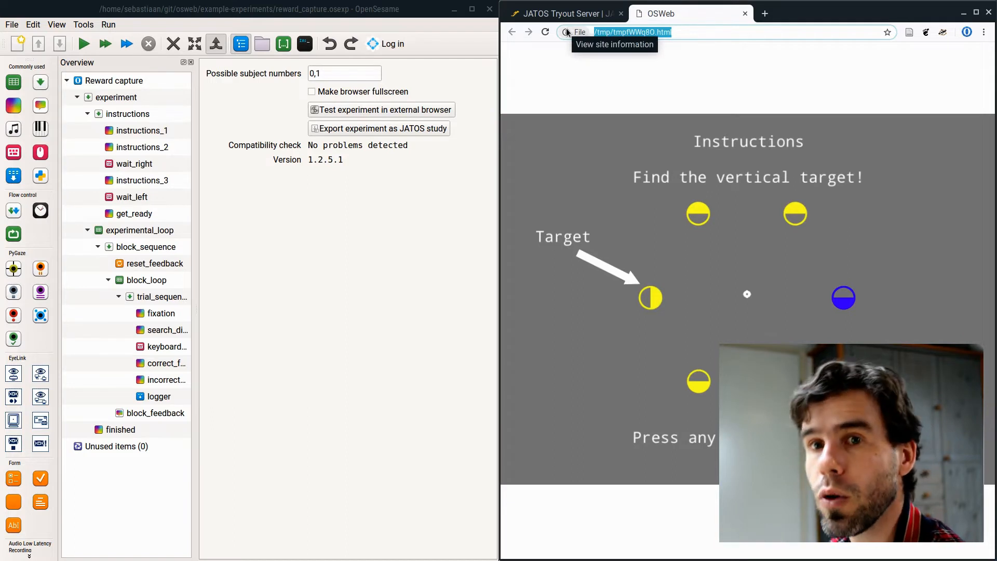
mouse_move(613, 36)
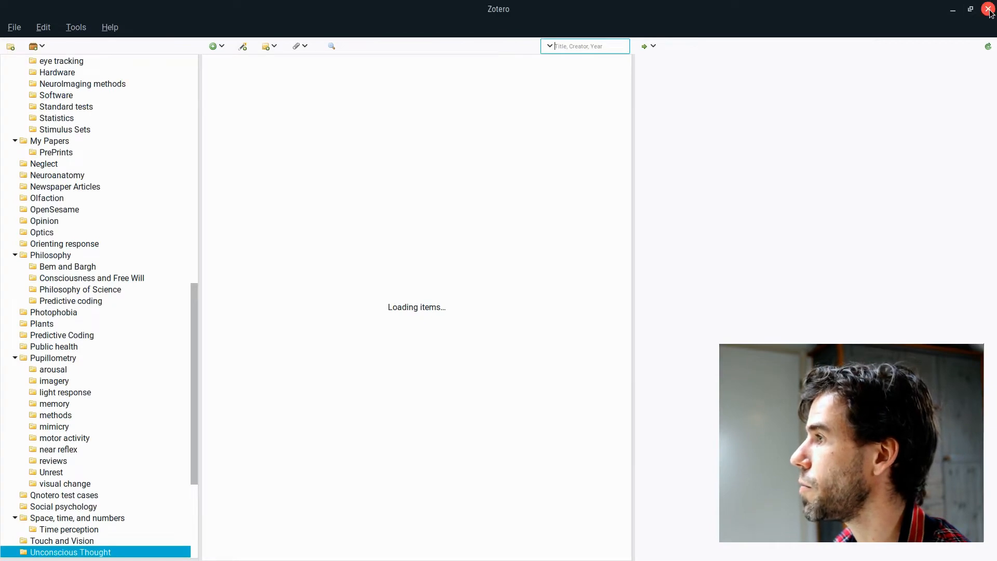
Step: Close Zotero, then pause the OSWeb run with Escape and cancel it
left_click(989, 11)
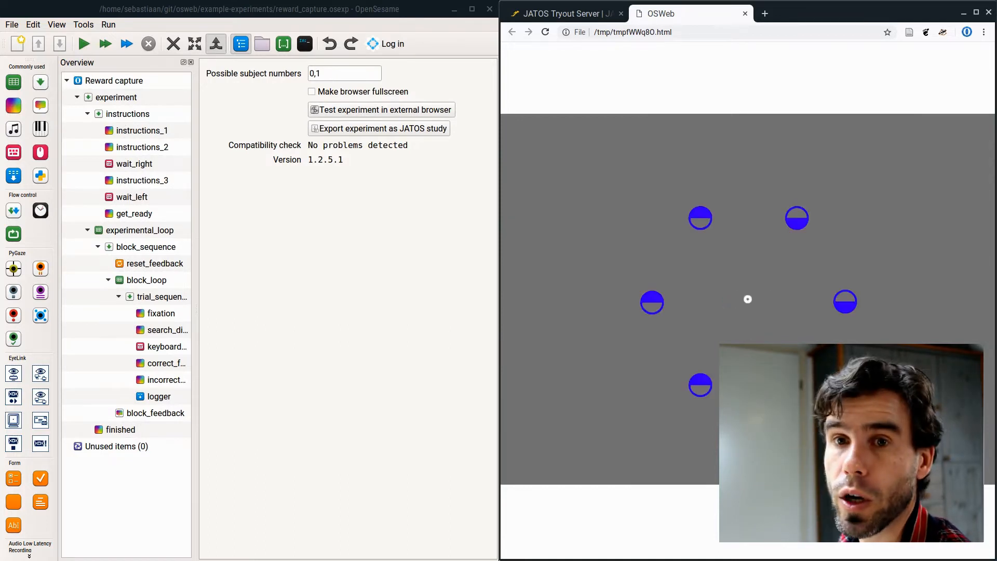
key("Escape")
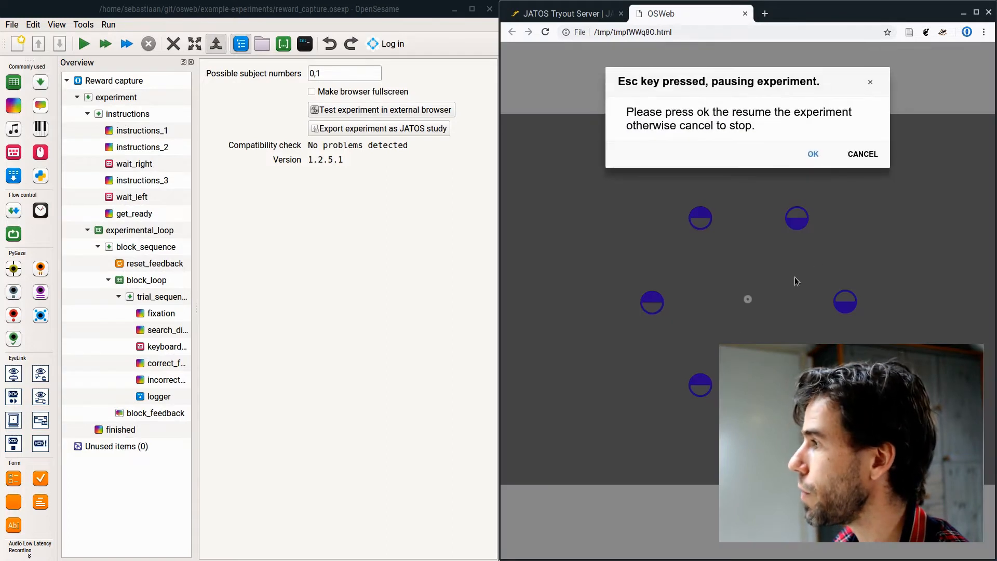
left_click(861, 153)
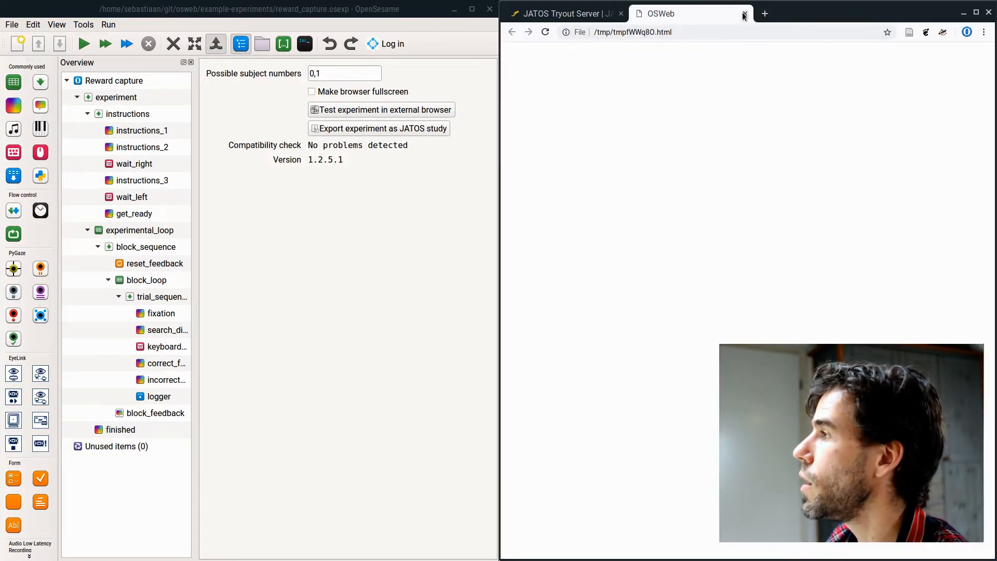
left_click(743, 14)
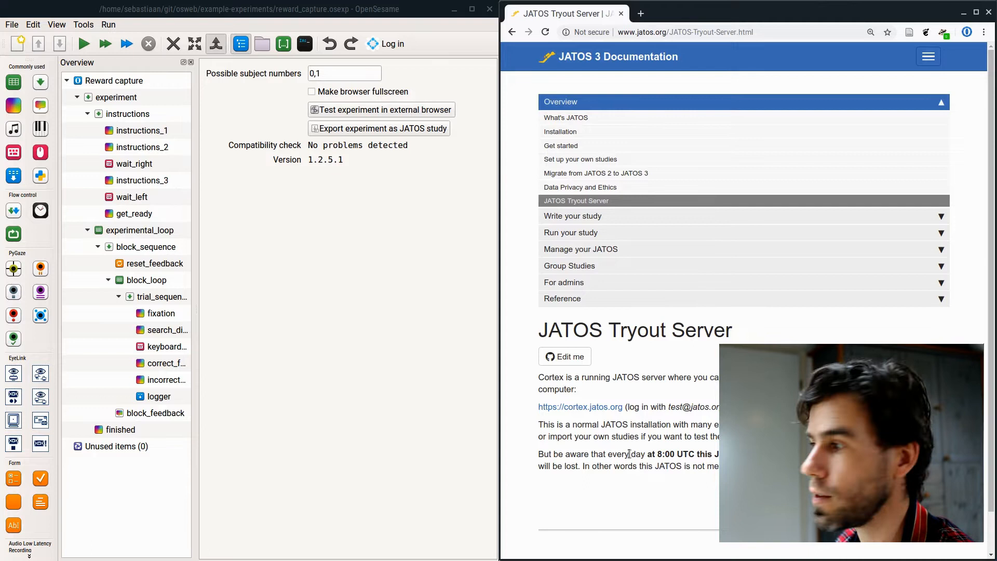
mouse_move(570, 297)
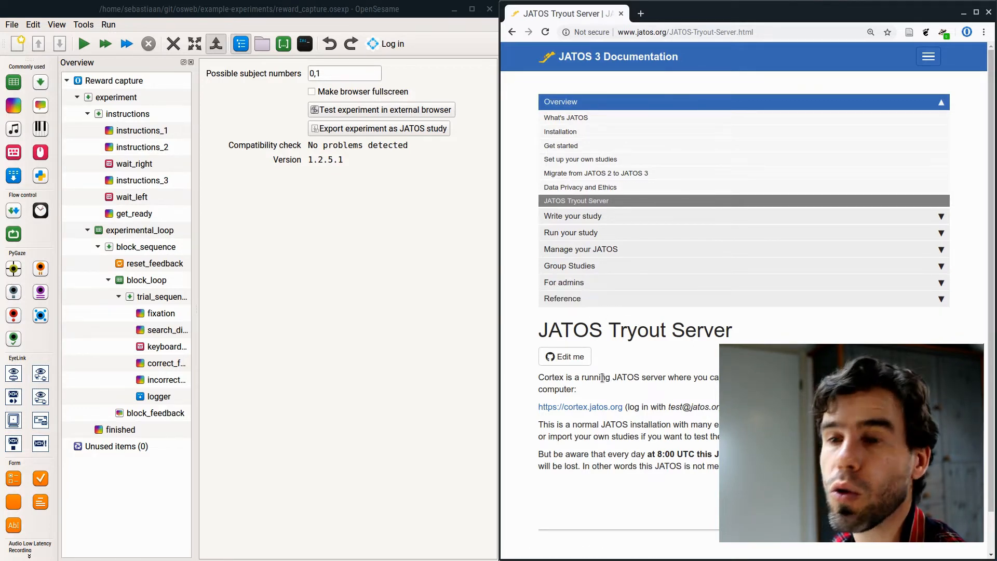
left_click(579, 407)
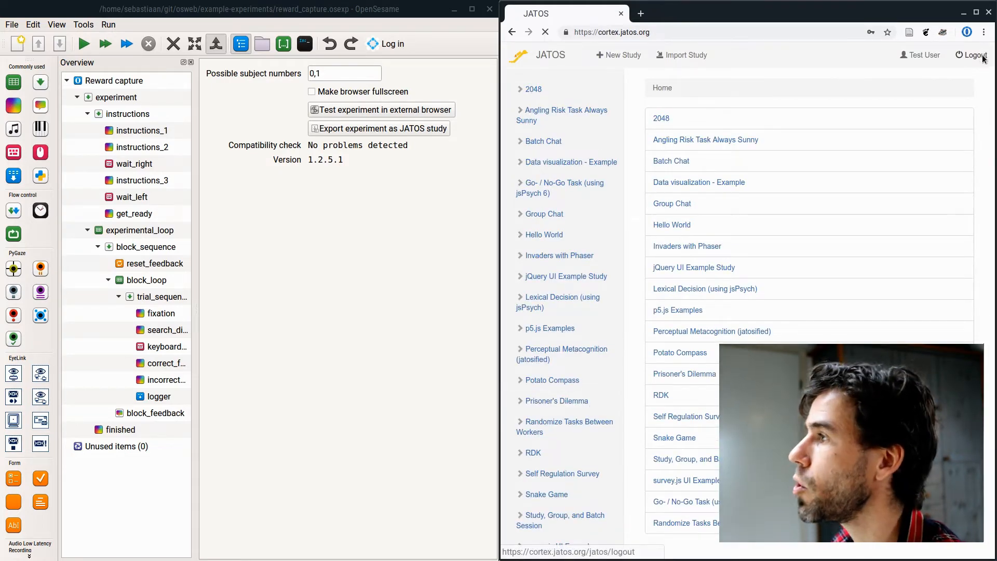
Step: Log out of cortex.jatos.org and log back in with the prefilled test credentials
left_click(972, 55)
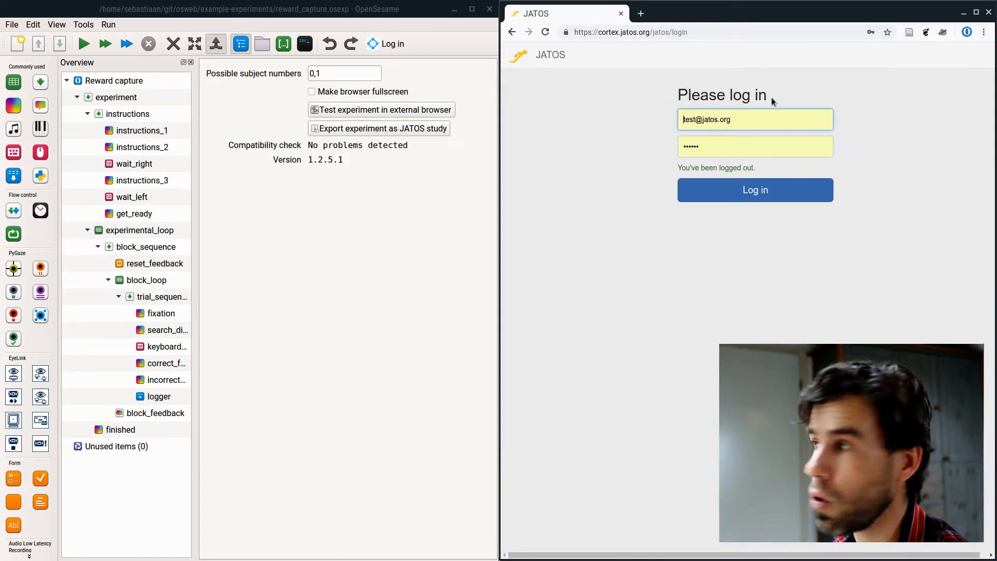
left_click(754, 189)
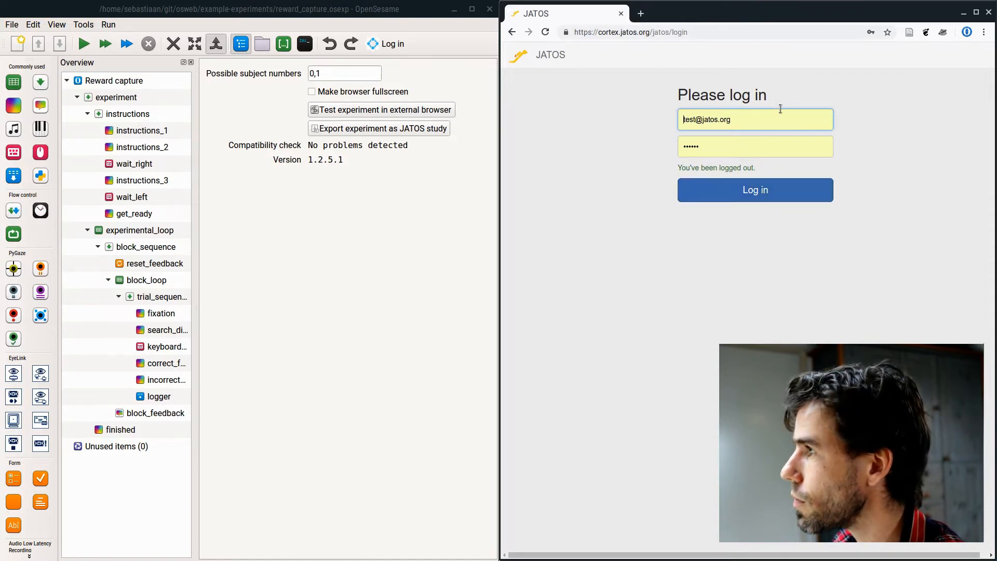
left_click(755, 190)
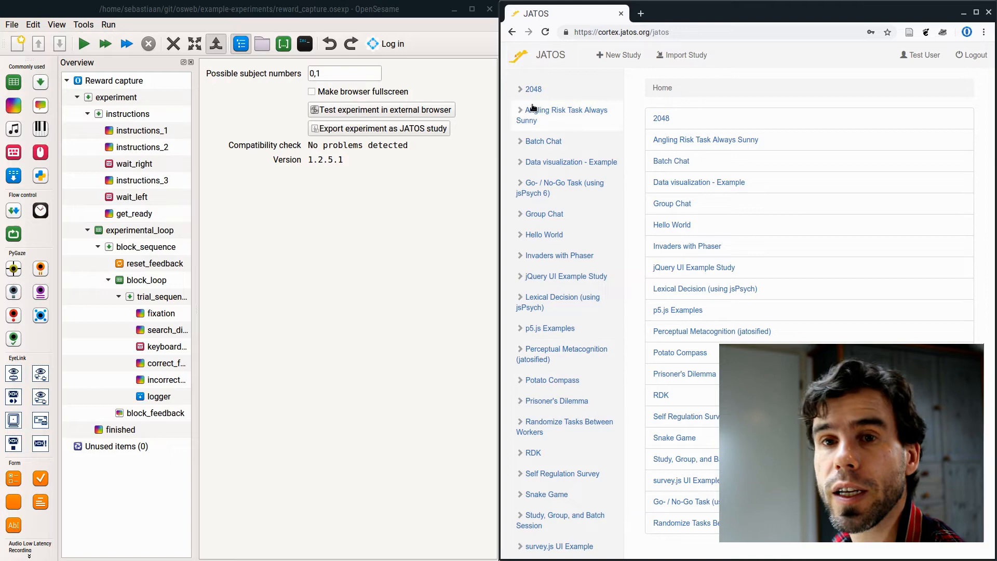
mouse_move(561, 114)
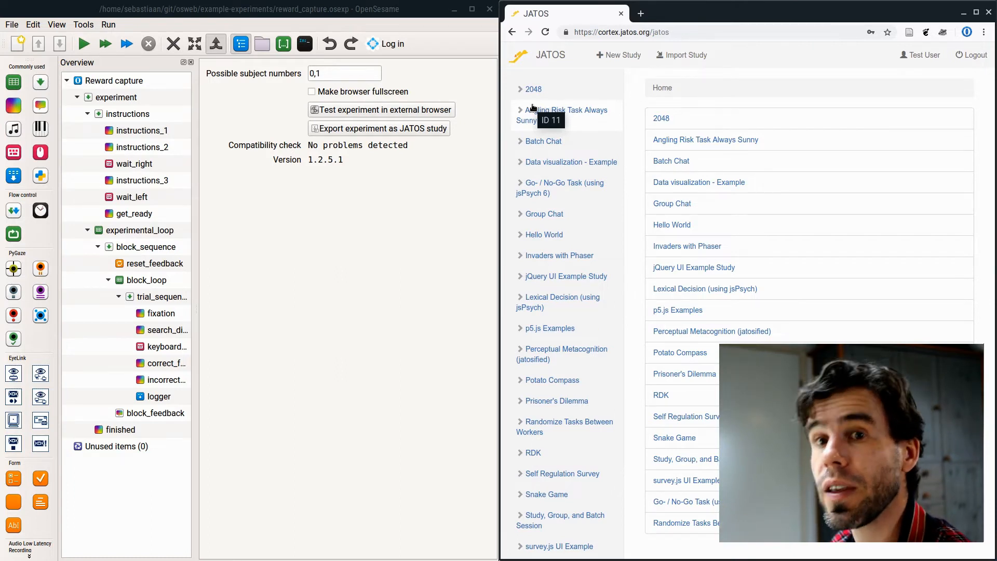
mouse_move(318, 243)
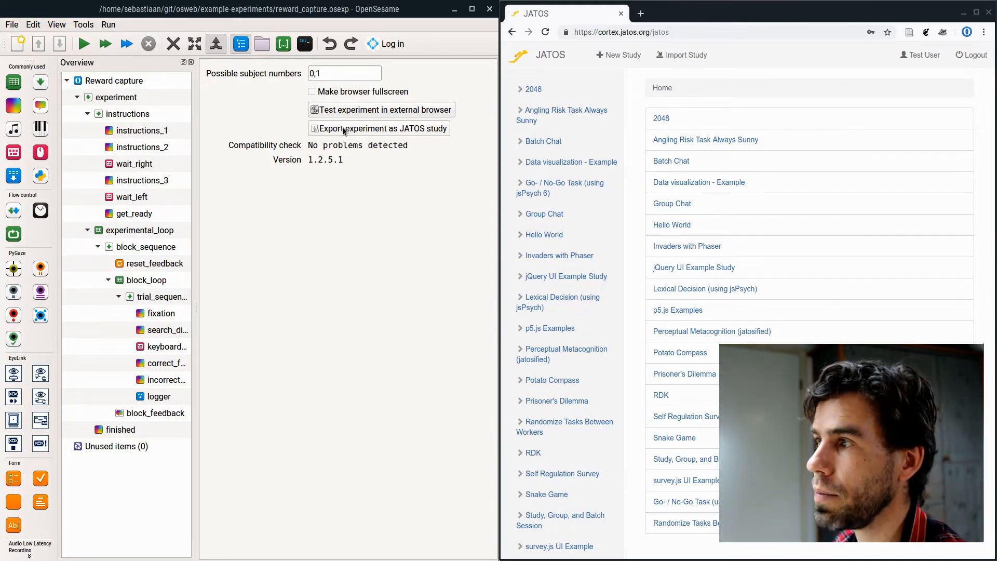
Step: Export reward_capture as a JATOS study zip saved to Downloads
left_click(378, 128)
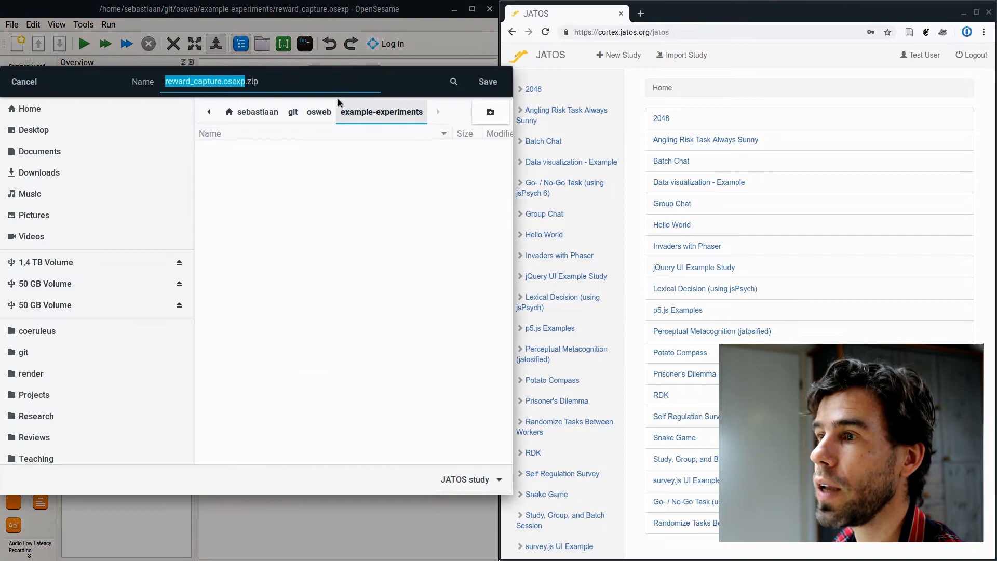
left_click(40, 173)
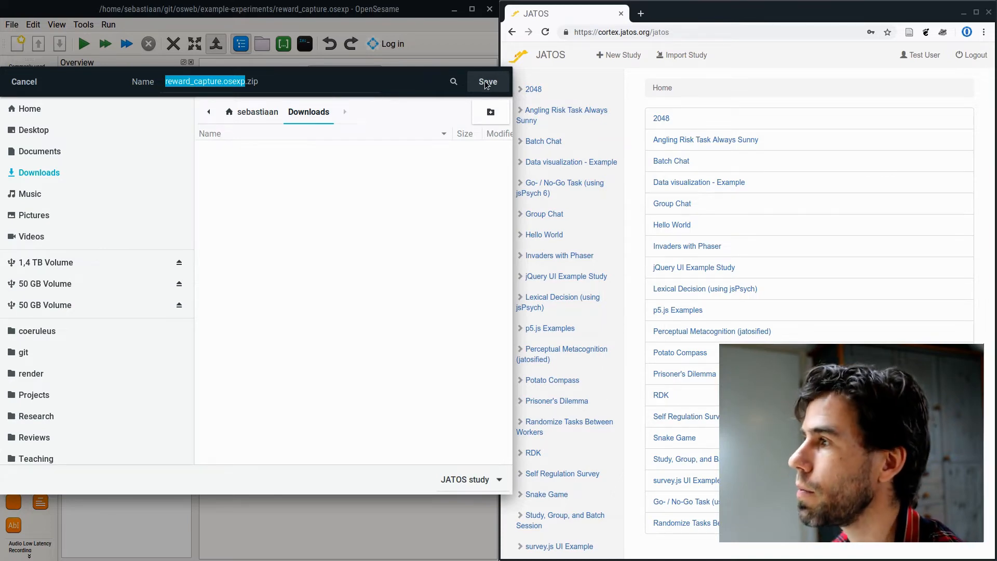
left_click(487, 82)
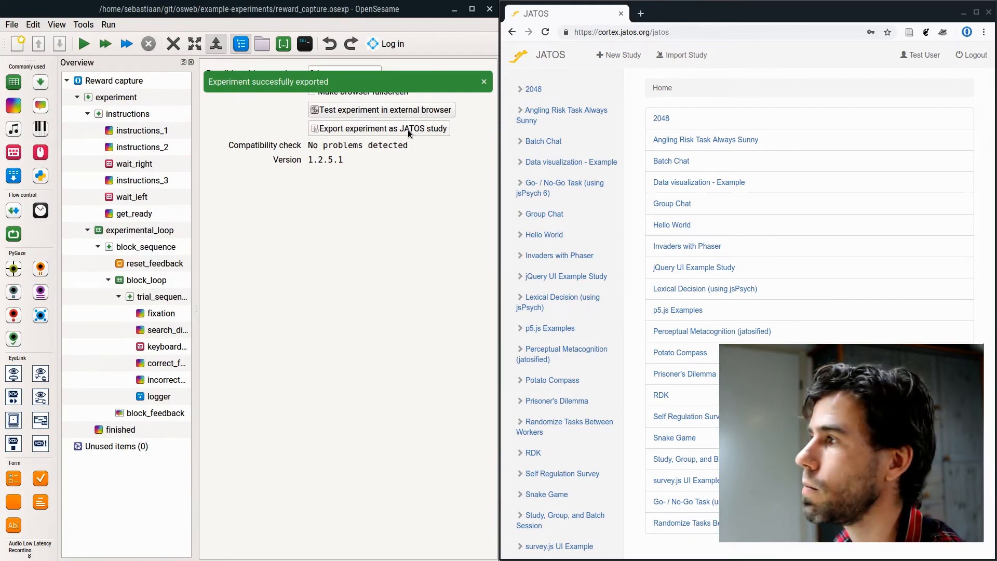
Step: Import the Reward capture study zip and find it (ID 26) in the sidebar study list
left_click(482, 81)
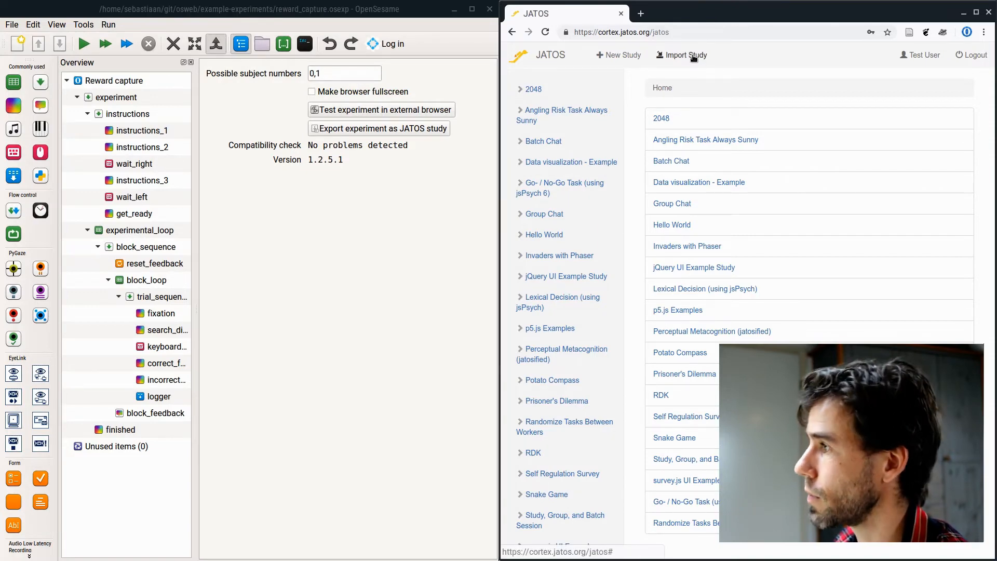
left_click(680, 54)
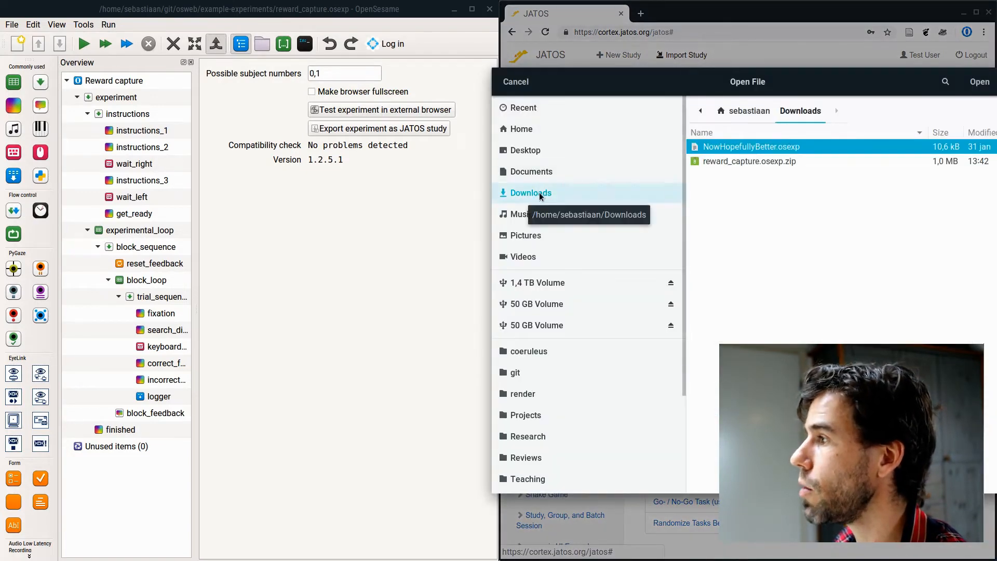
mouse_move(723, 168)
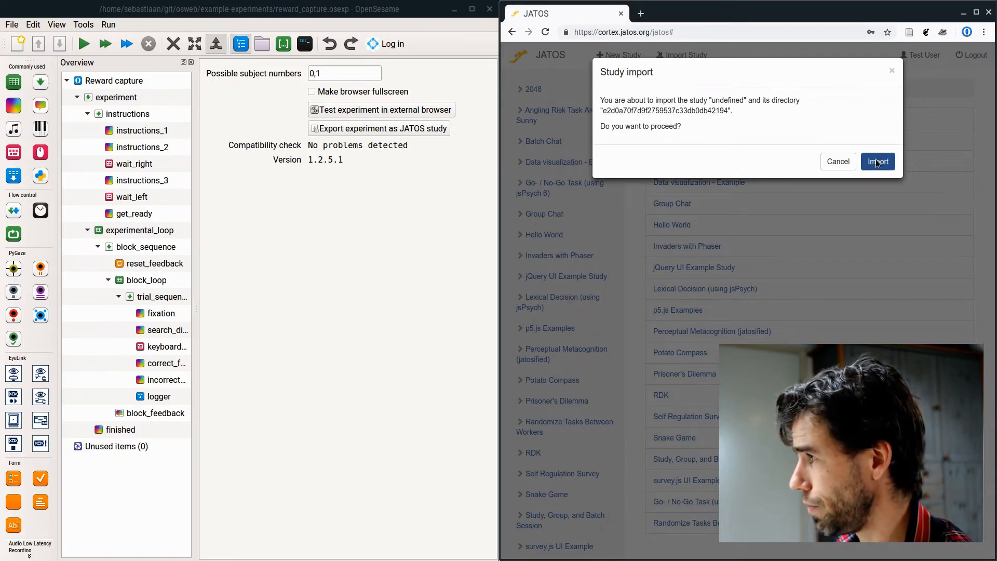
left_click(878, 161)
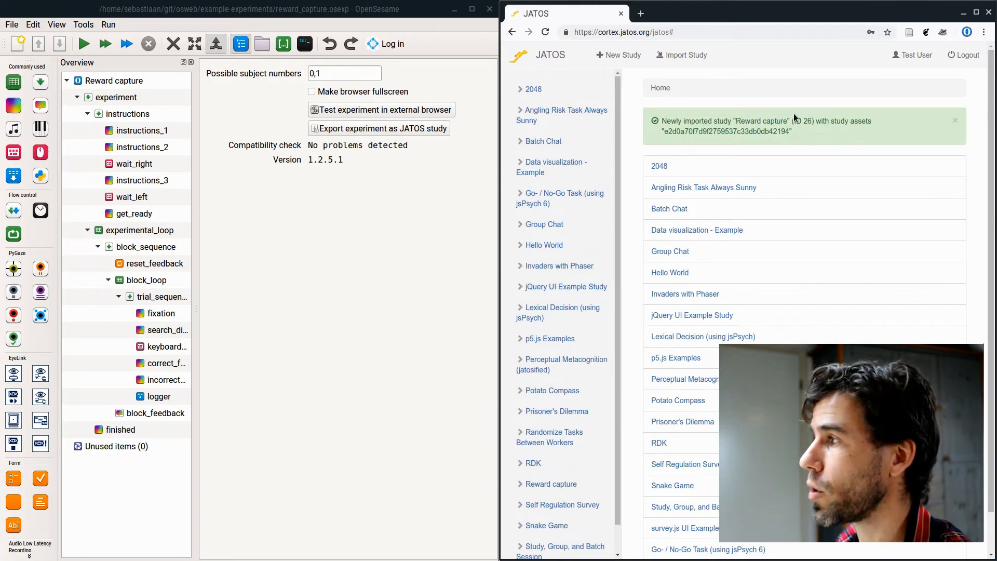
scroll("down", 3)
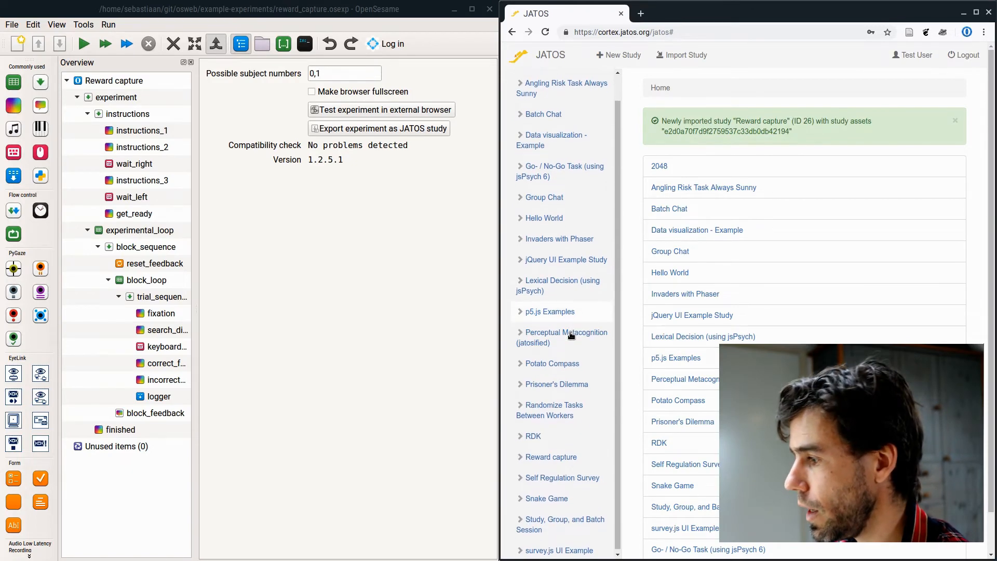
mouse_move(550, 456)
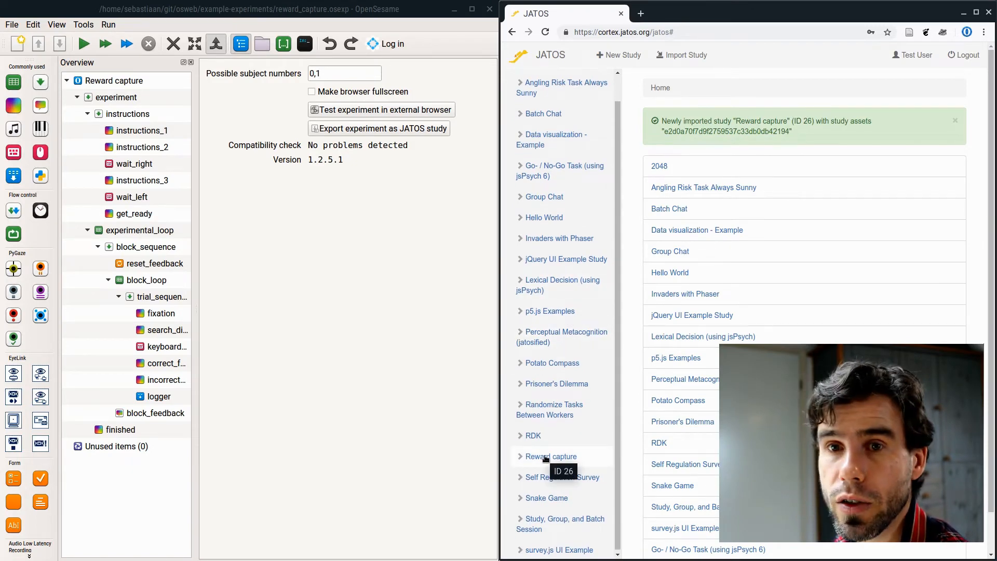
Step: Open the Reward capture study page with Chrome maximized and zoomed to 125%
left_click(550, 455)
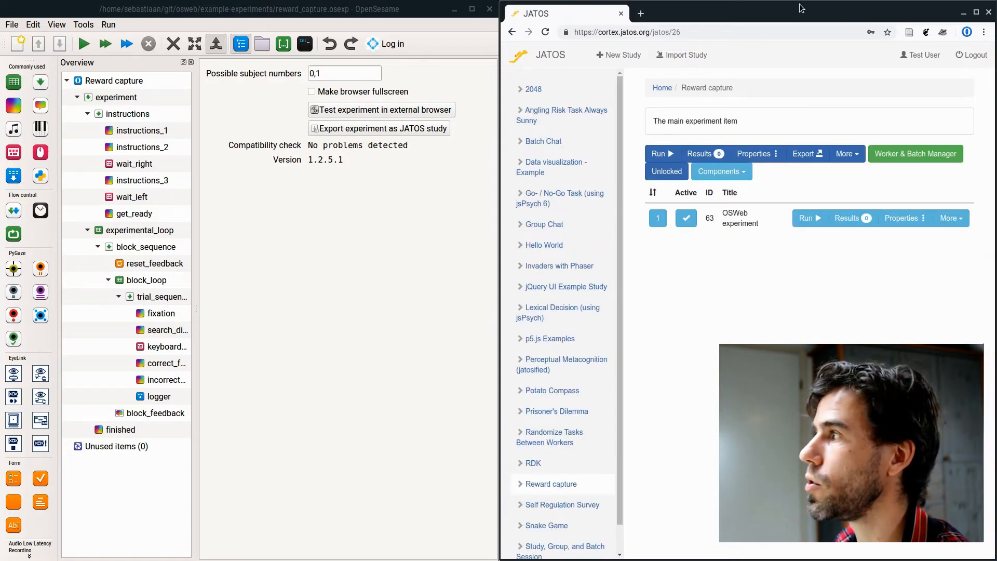
left_click(984, 31)
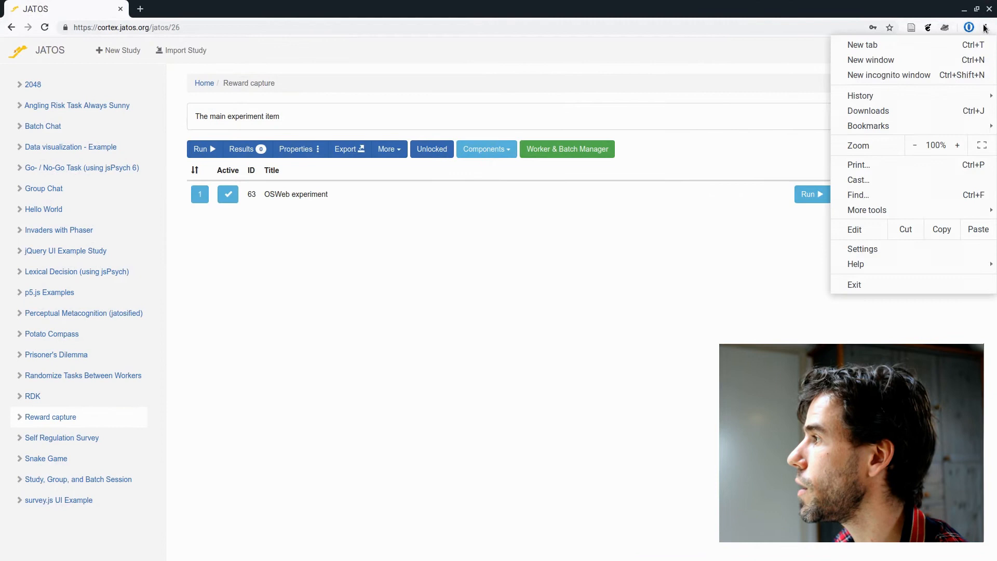
left_click(957, 144)
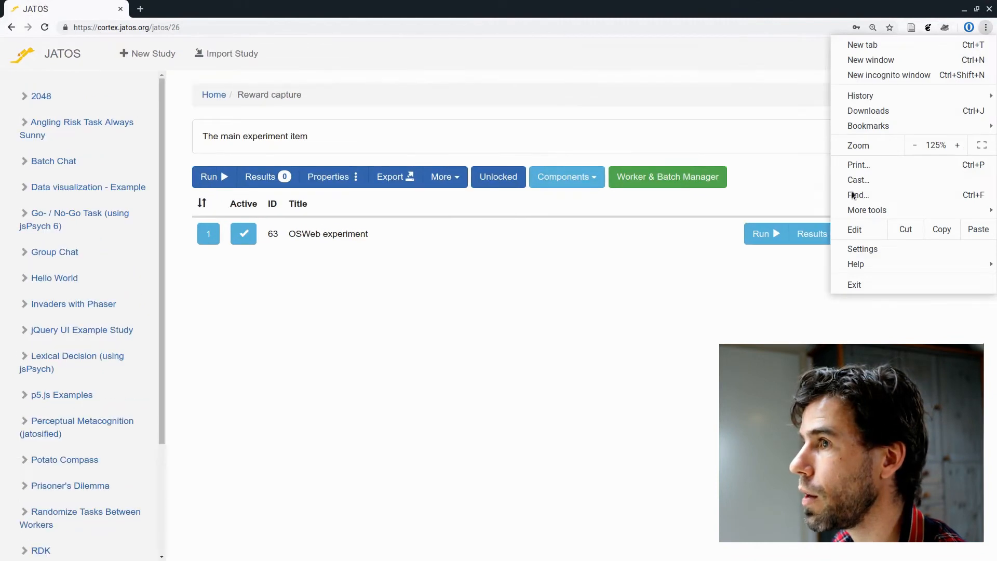
left_click(527, 311)
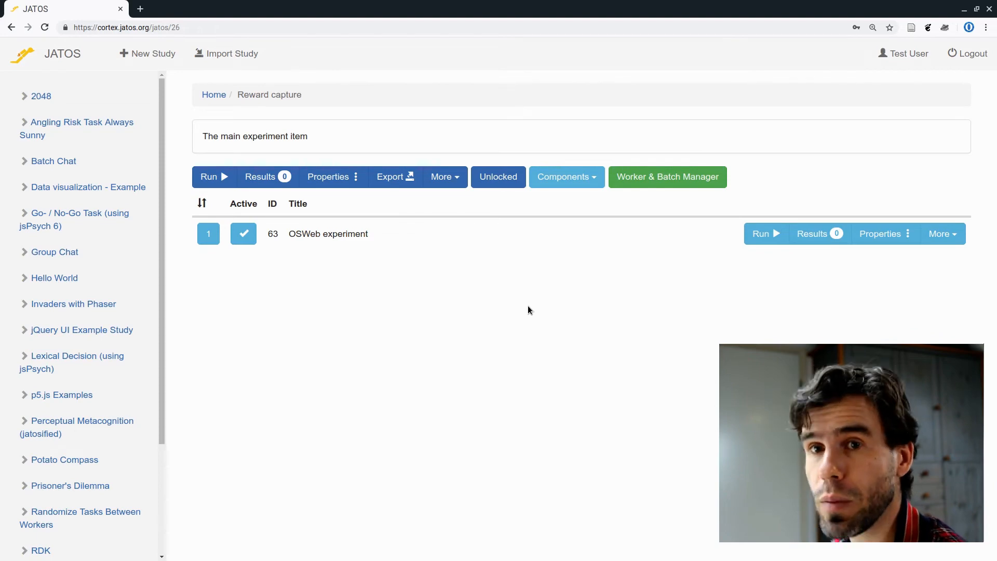
mouse_move(667, 177)
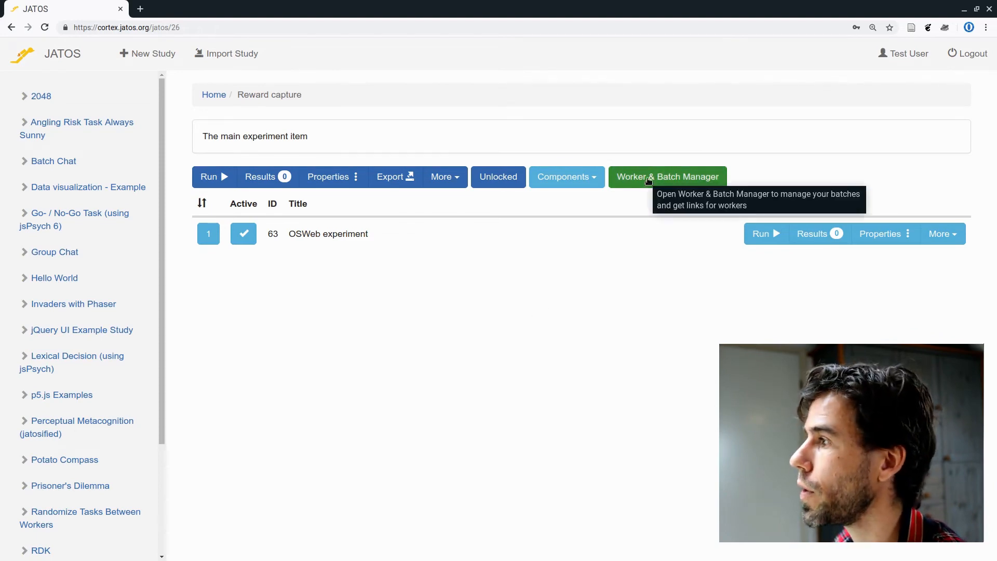
Step: Open Reward capture's Worker & Batch Manager and expand the Default batch's worker types
left_click(667, 176)
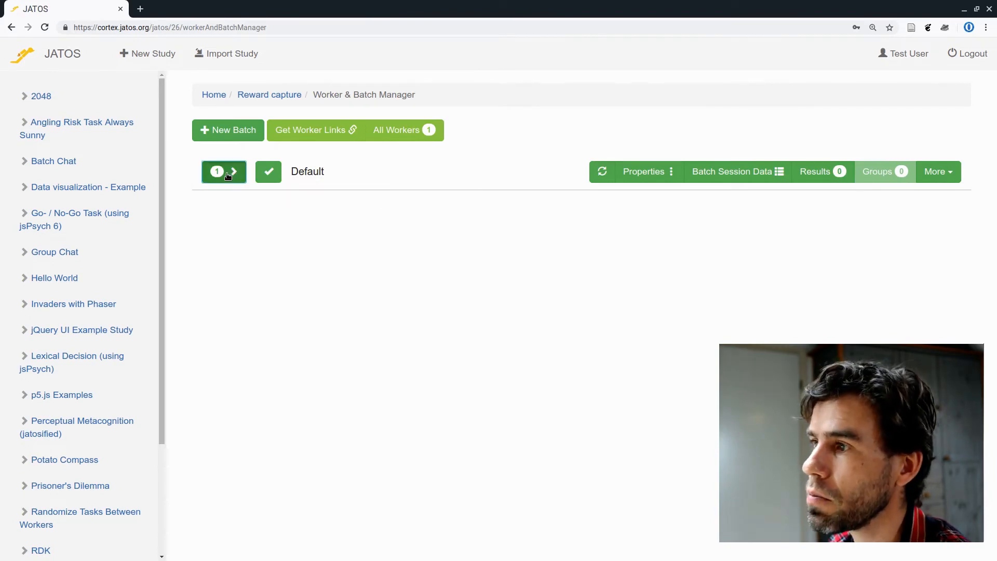
left_click(223, 172)
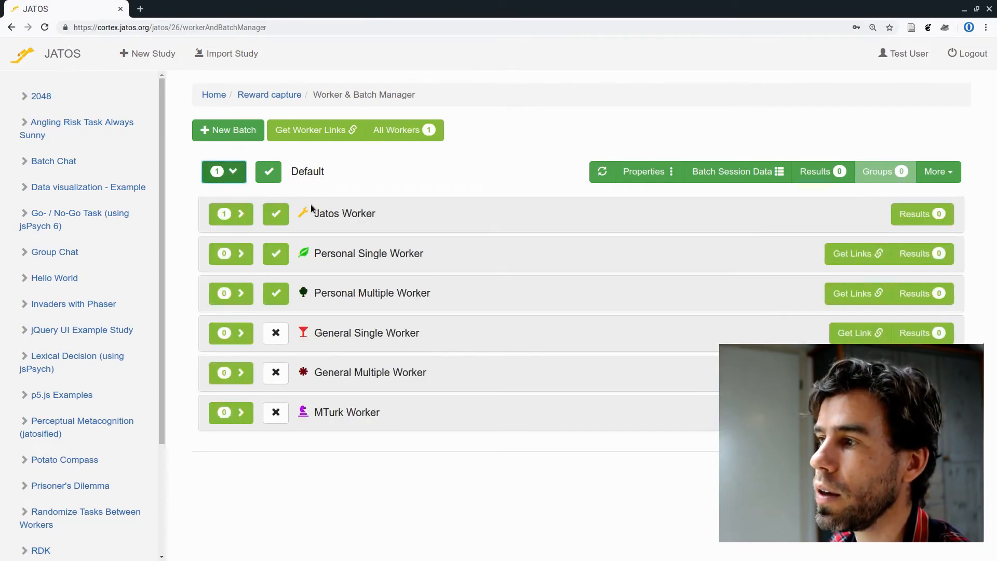
mouse_move(329, 510)
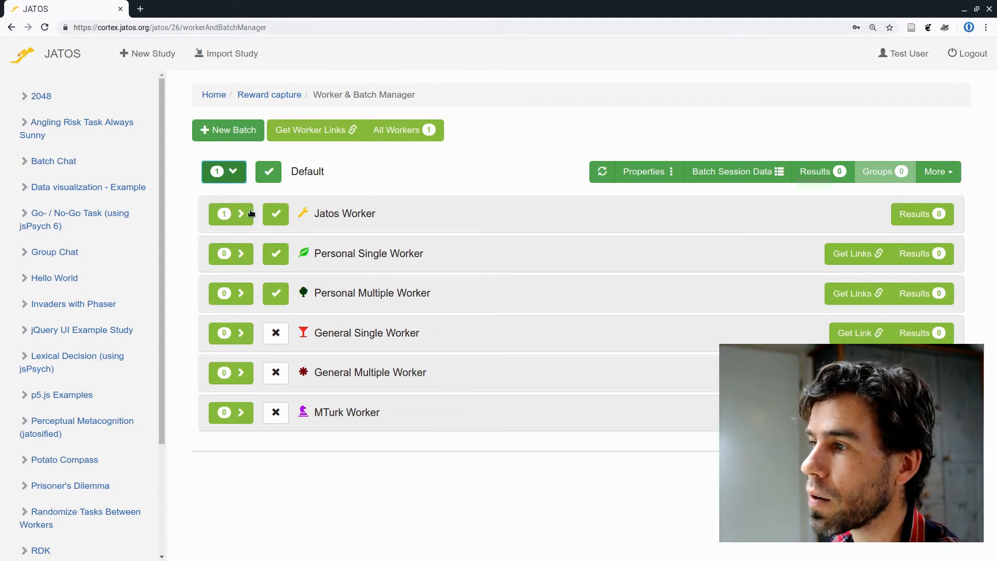
mouse_move(345, 213)
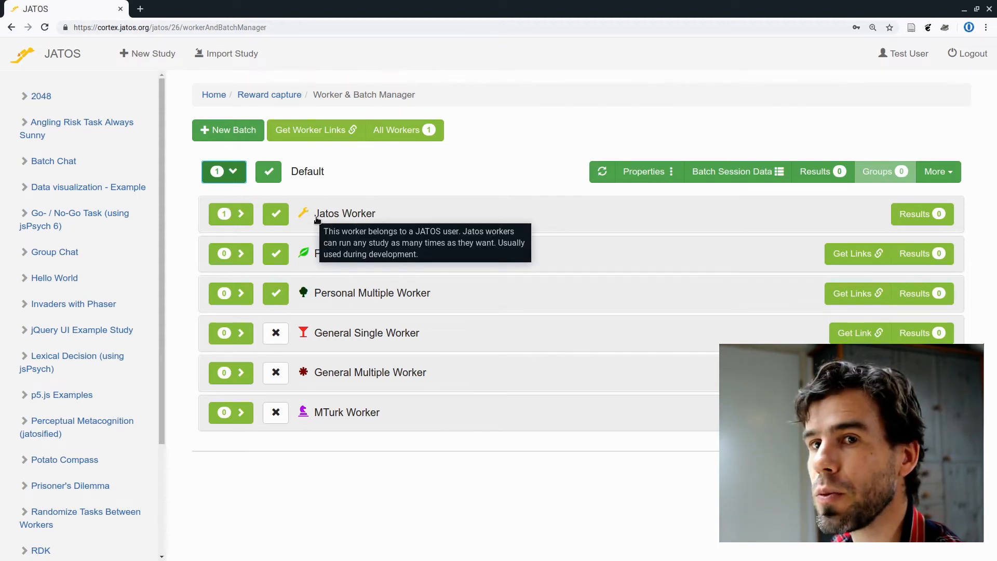
mouse_move(305, 221)
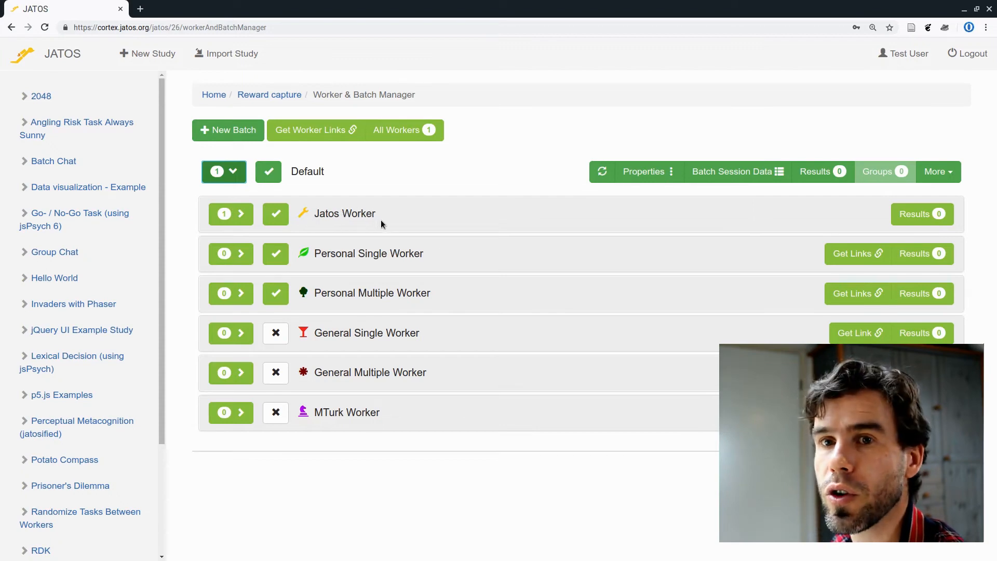
mouse_move(377, 229)
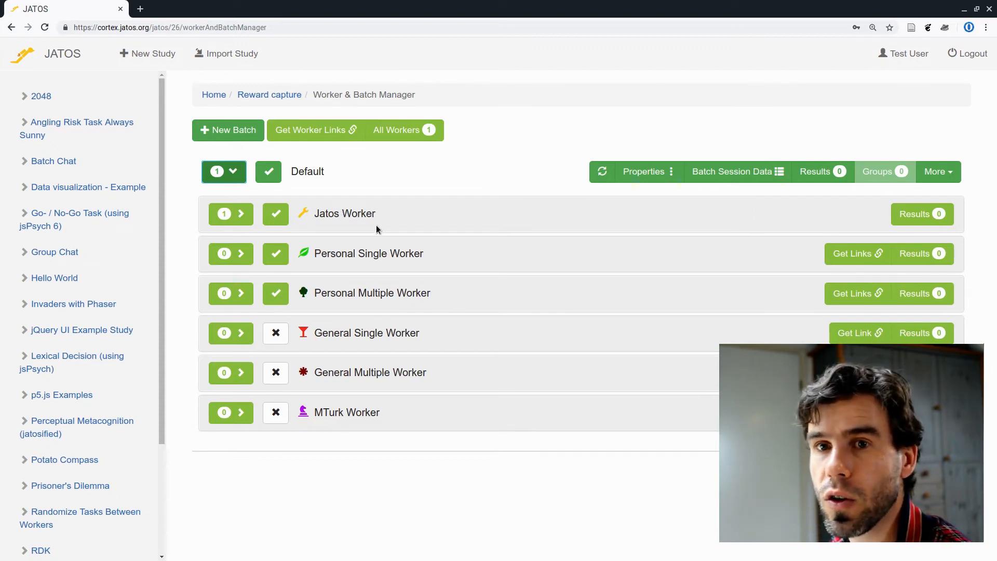
mouse_move(441, 255)
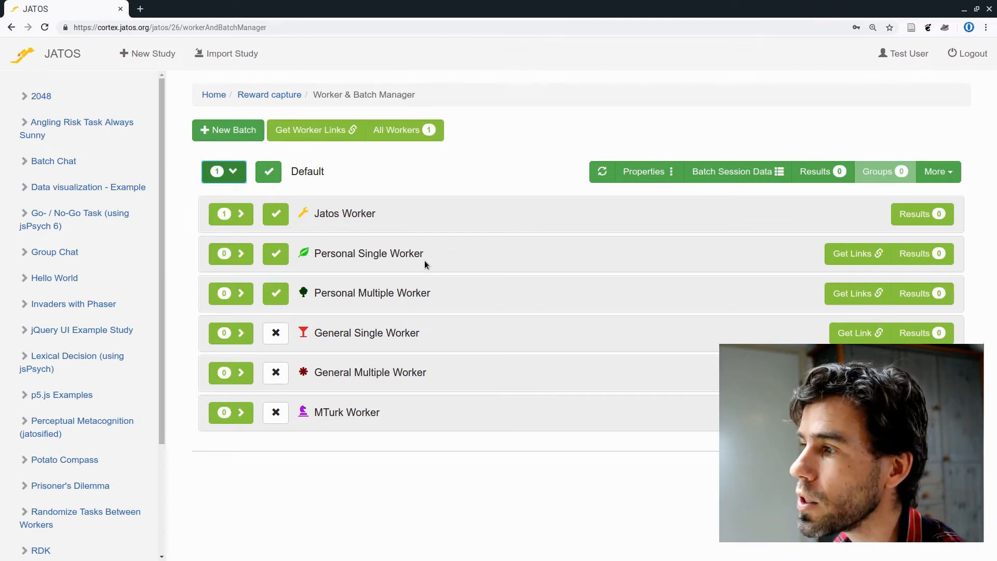
mouse_move(476, 279)
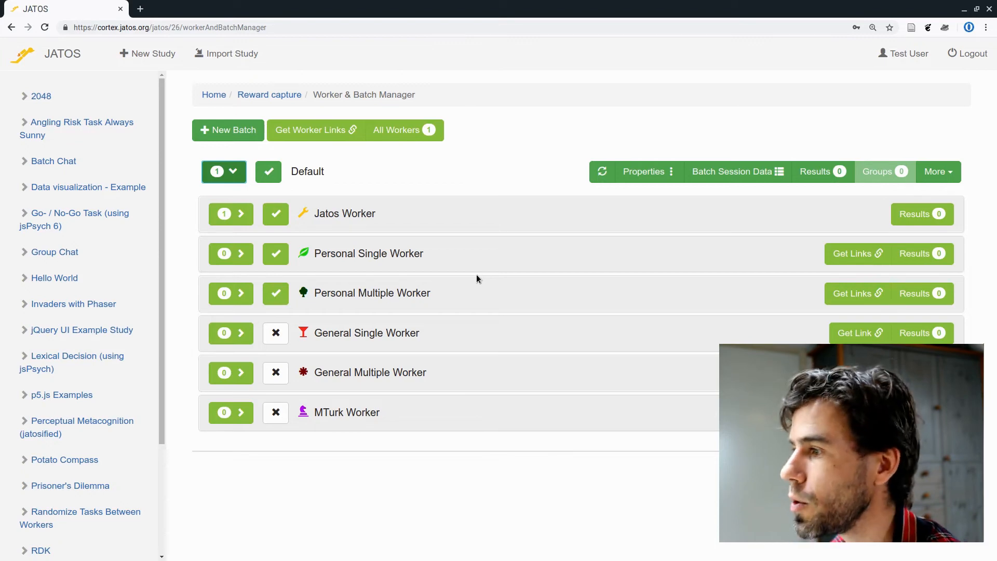
mouse_move(494, 349)
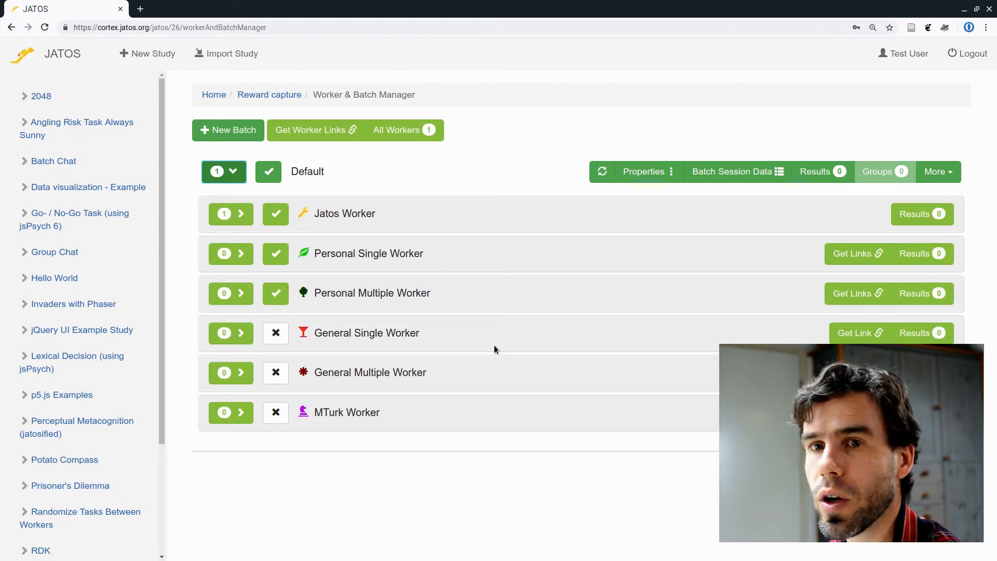
mouse_move(521, 343)
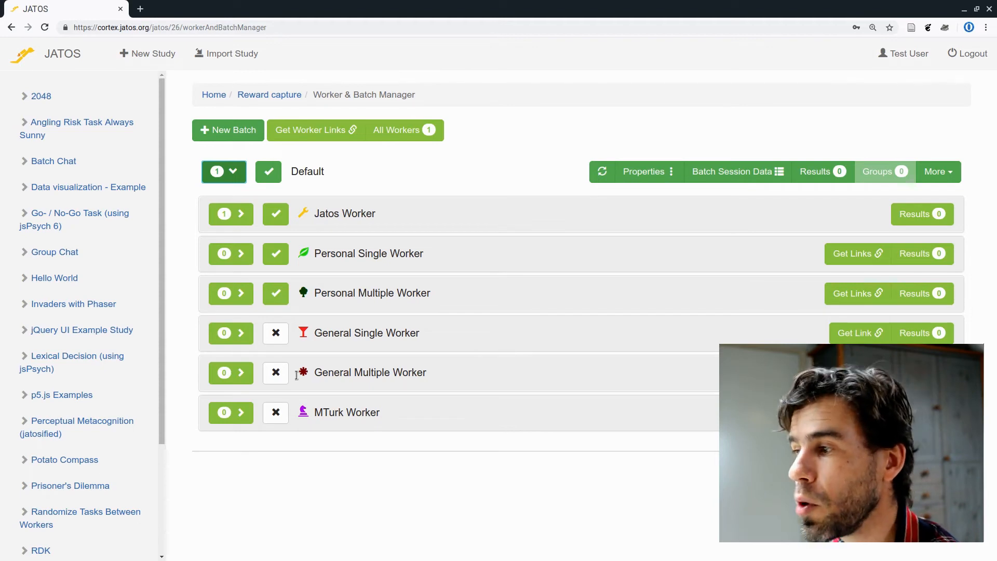
mouse_move(486, 370)
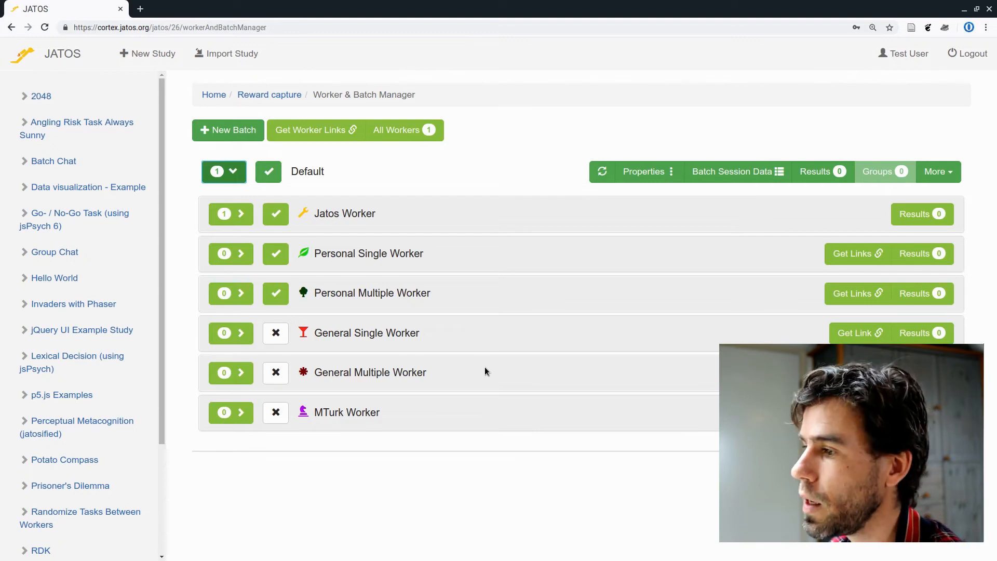
mouse_move(365, 405)
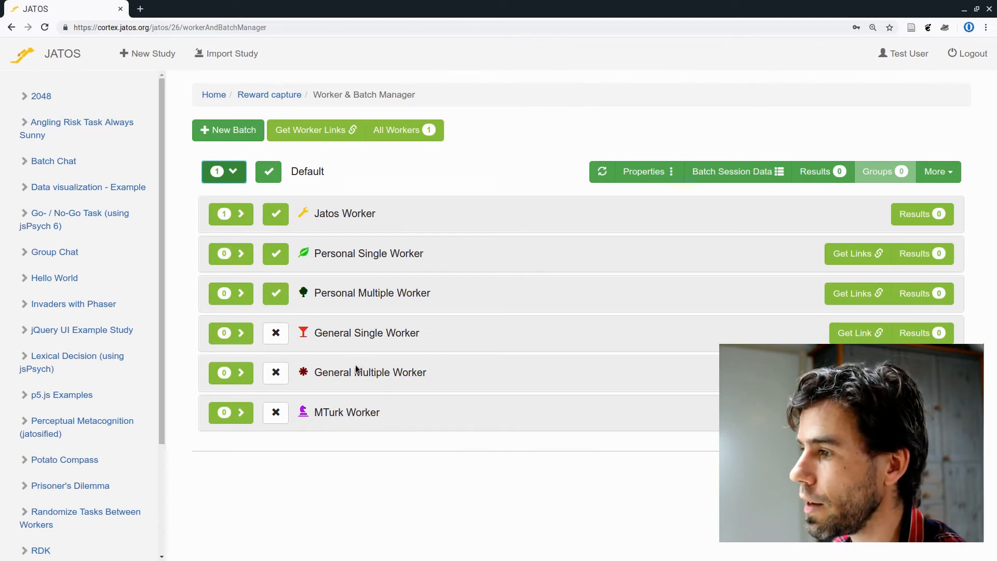
Step: Enable General Multiple Worker in the Default batch and open its start link in a new tab
left_click(275, 372)
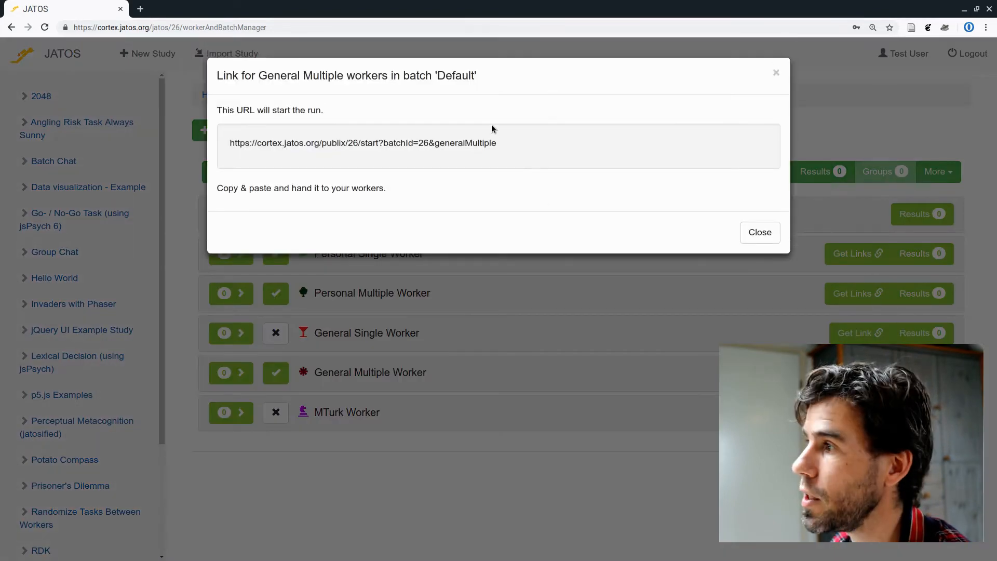
triple_click(363, 142)
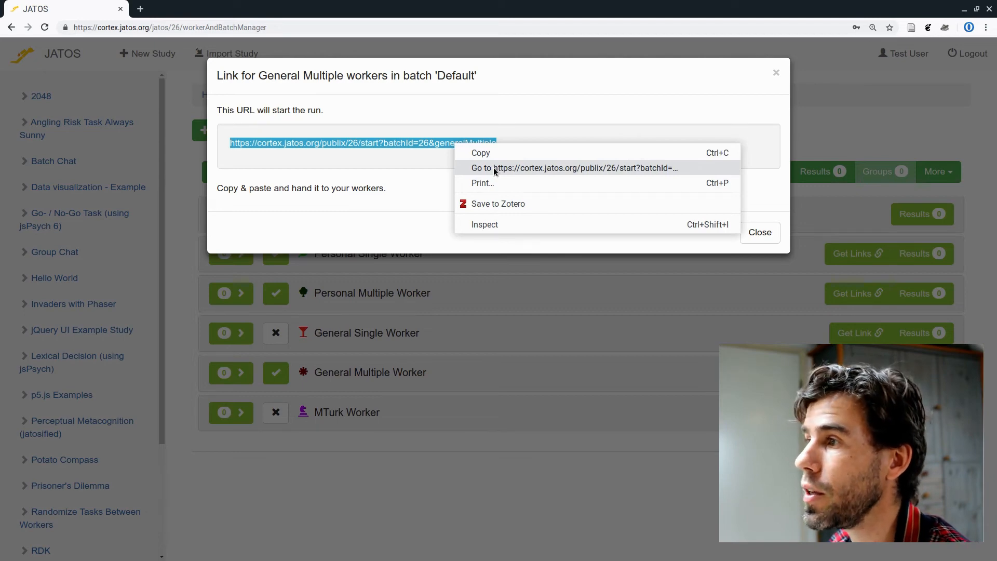
left_click(574, 167)
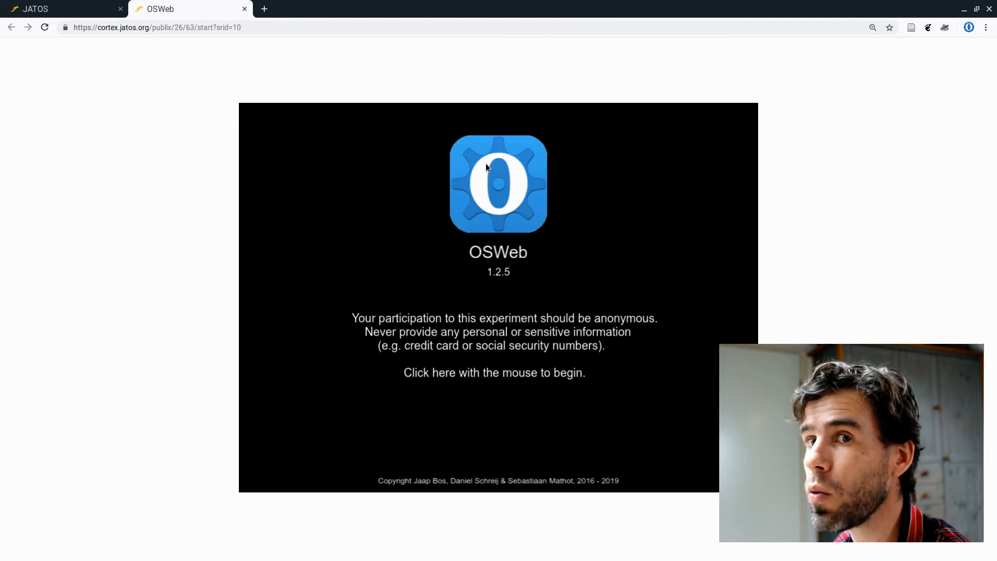
mouse_move(455, 76)
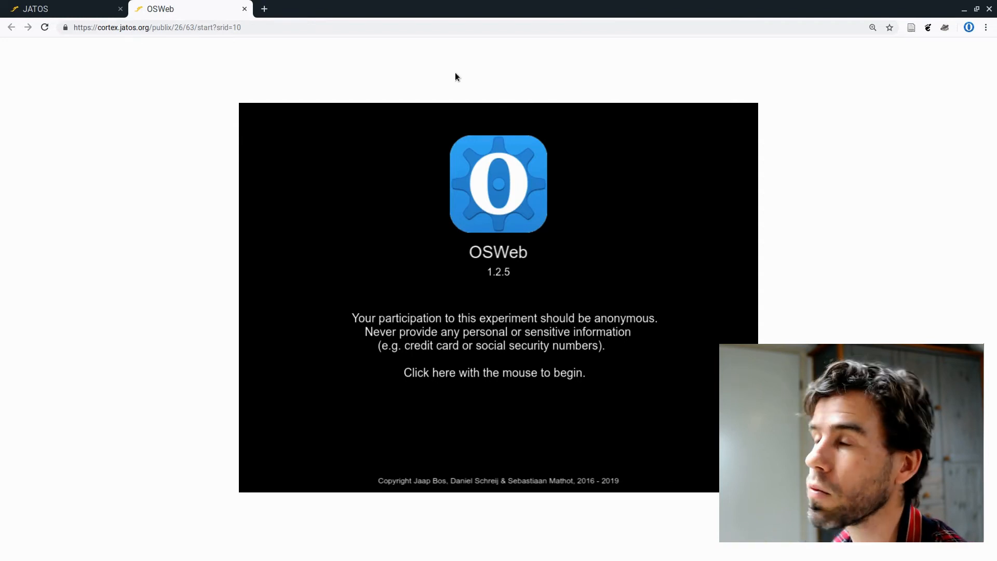
Step: Run the visual search through instructions, trials, break and exit, then close the finished tab
left_click(155, 27)
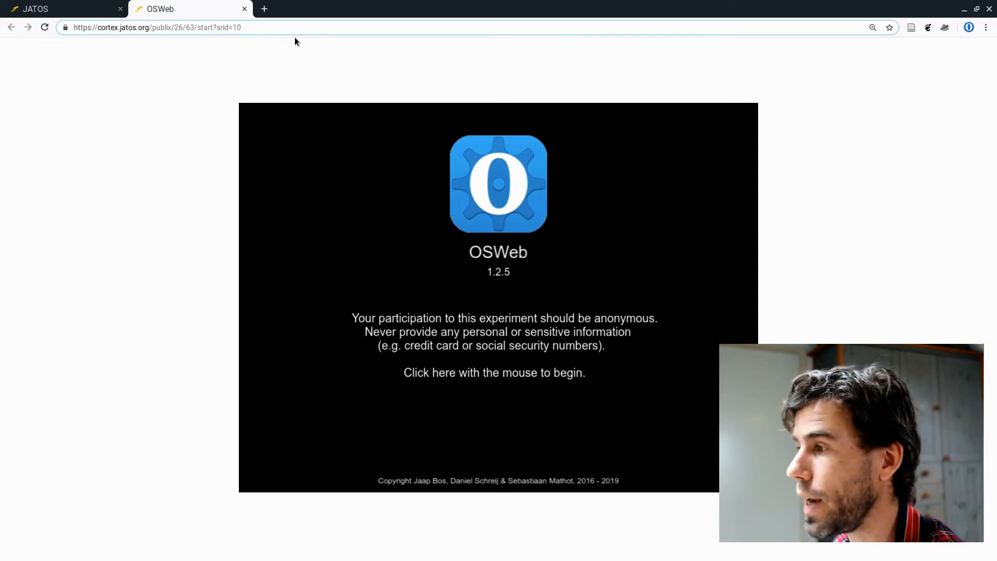
mouse_move(507, 351)
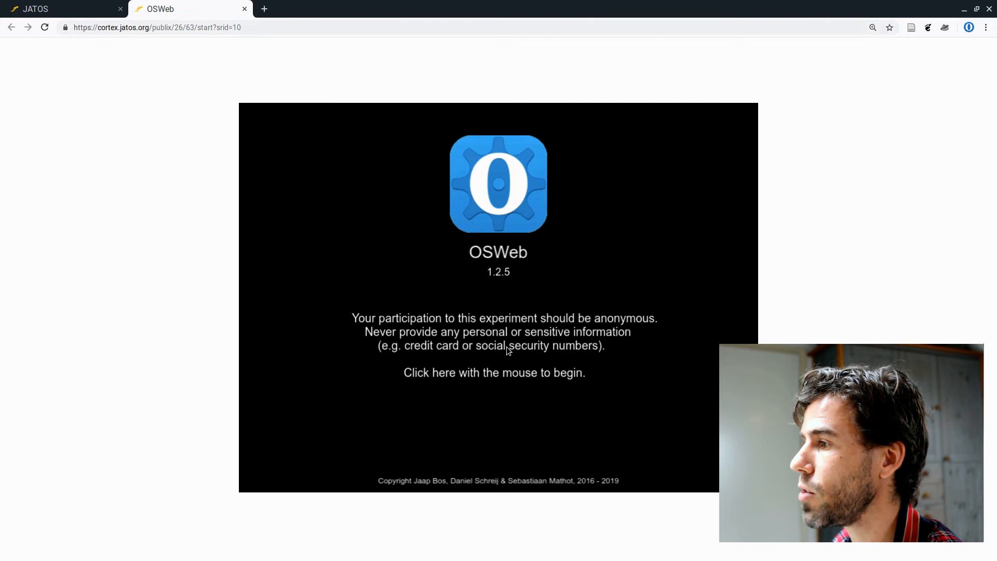
left_click(493, 373)
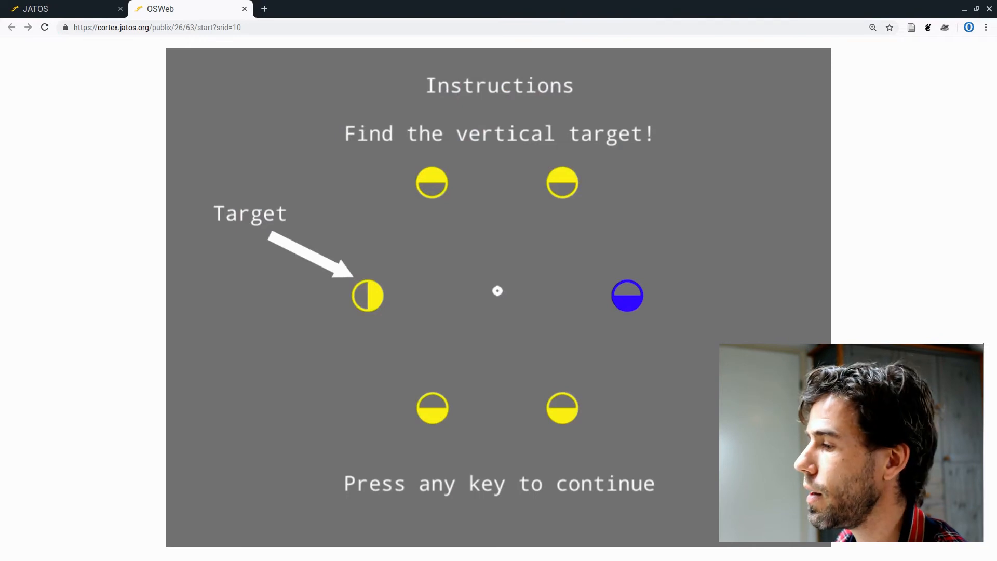
key("space")
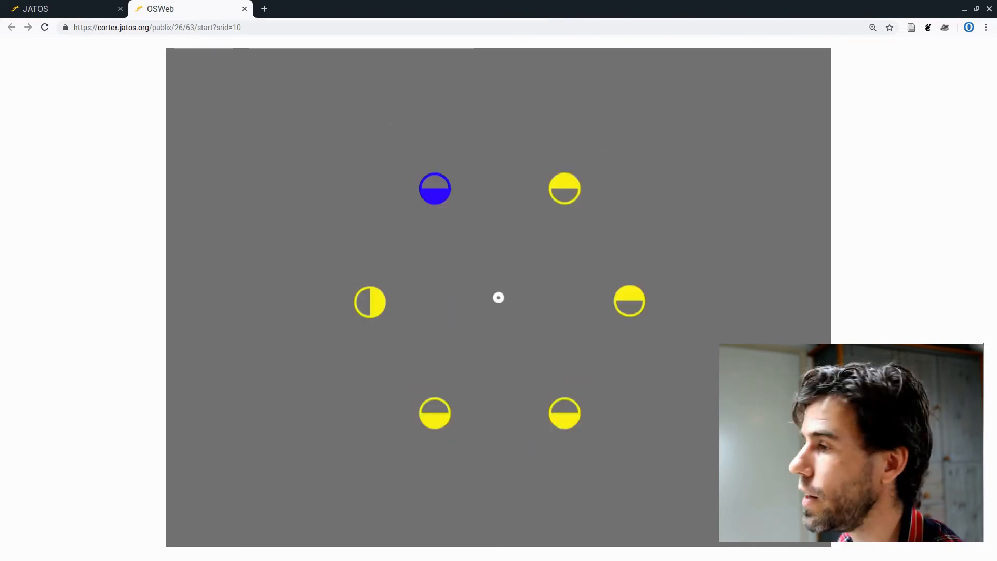
key("space")
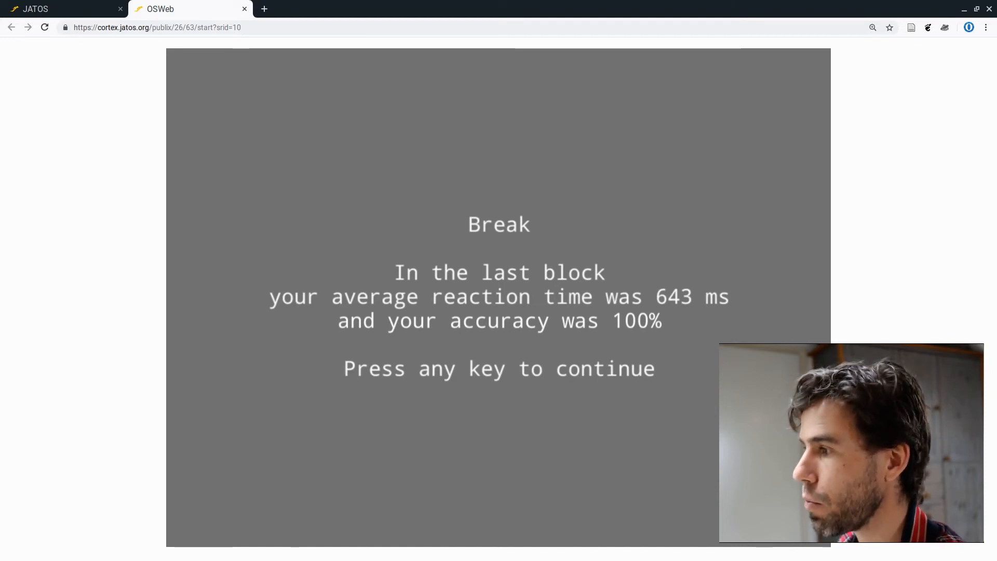
key("space")
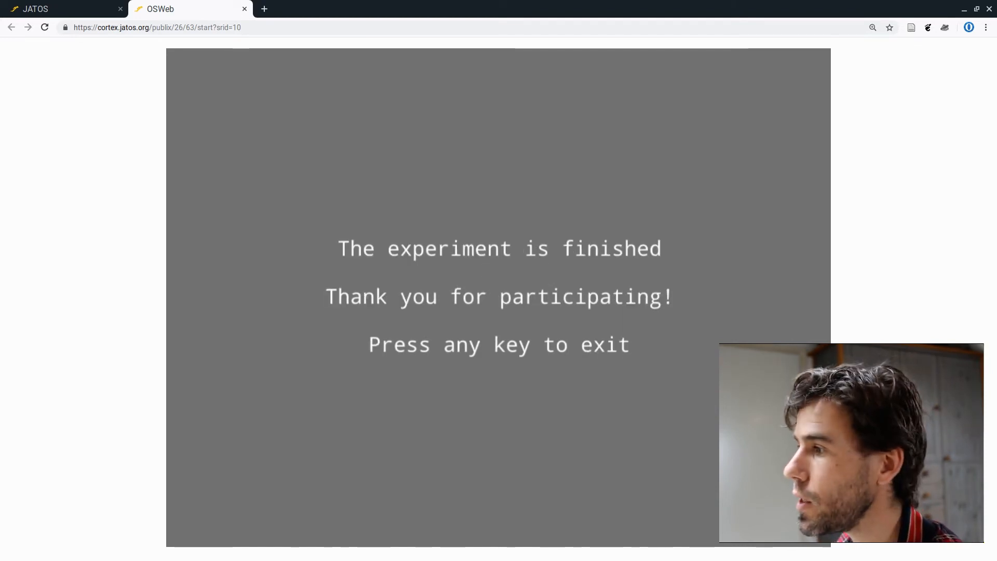
key("space")
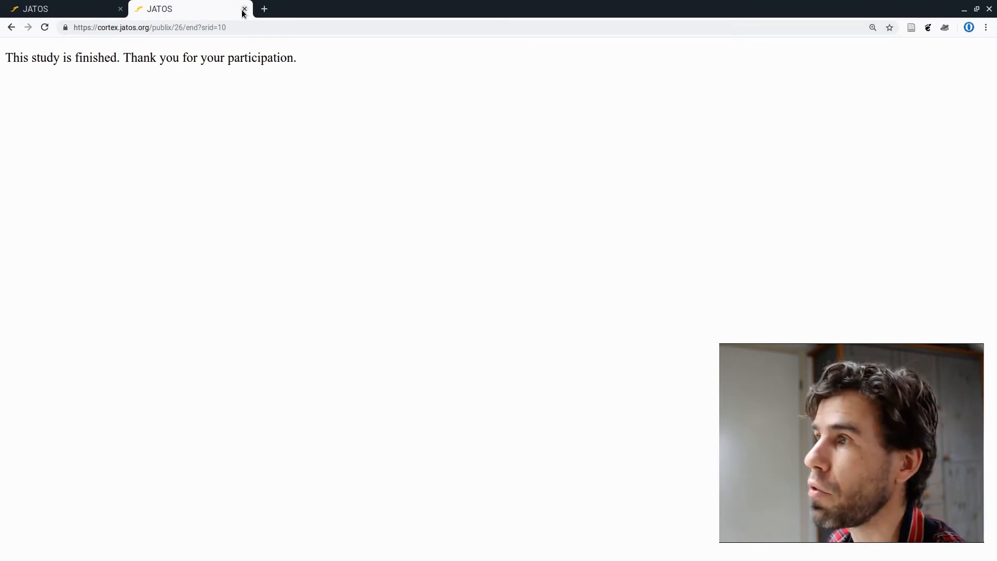
left_click(244, 9)
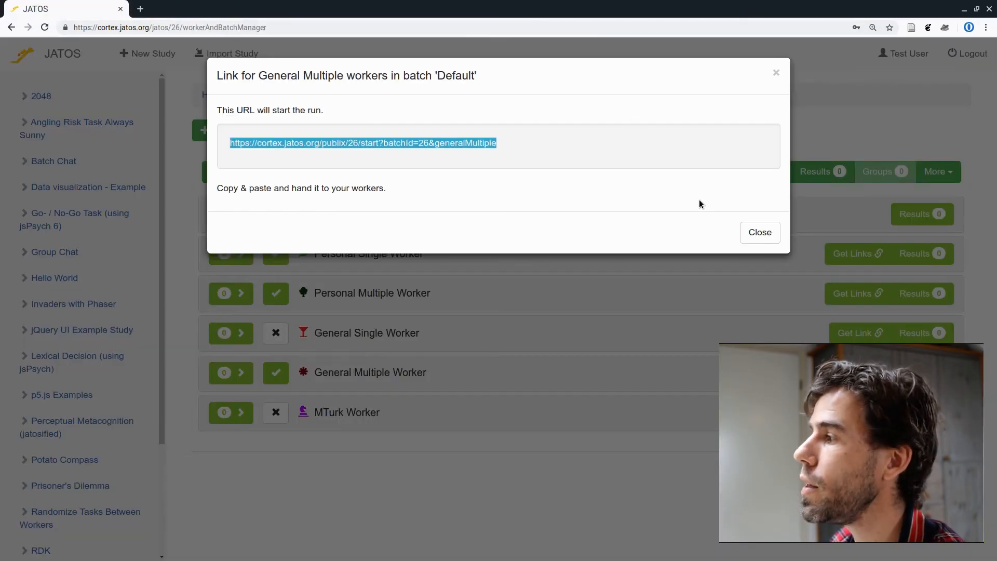
Step: Show the Default batch results and confirm the single General Multiple run is FINISHED
left_click(759, 232)
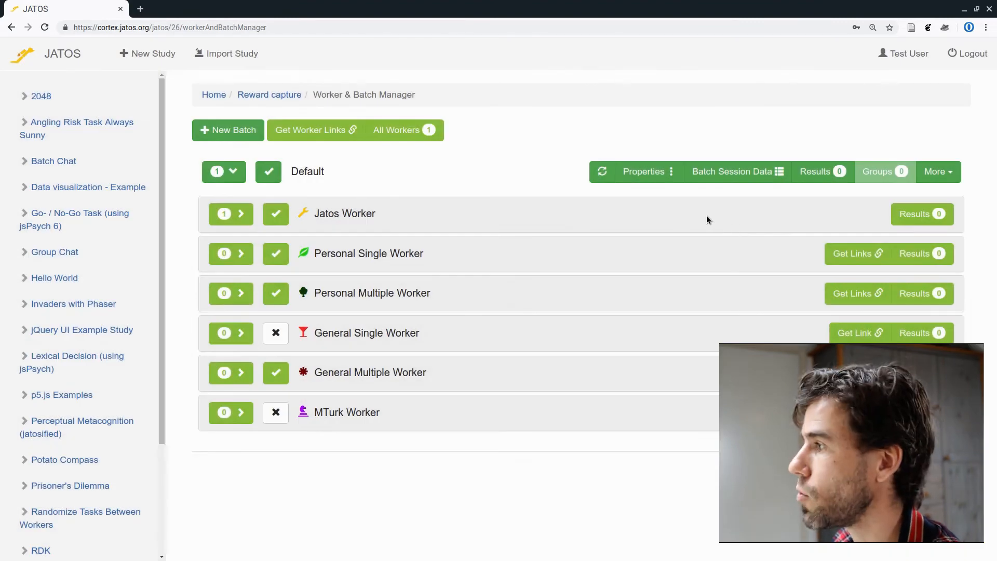
mouse_move(814, 171)
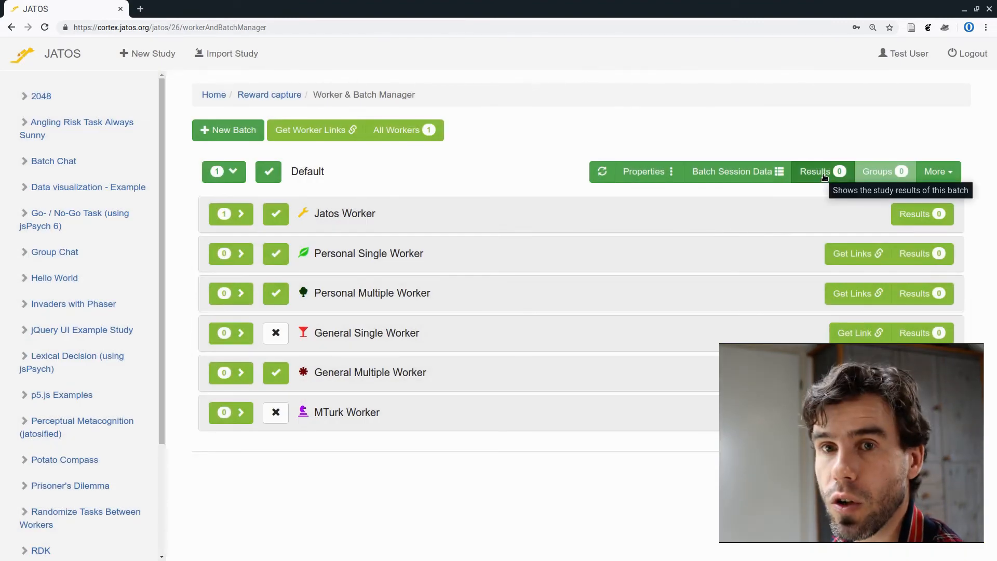
left_click(814, 171)
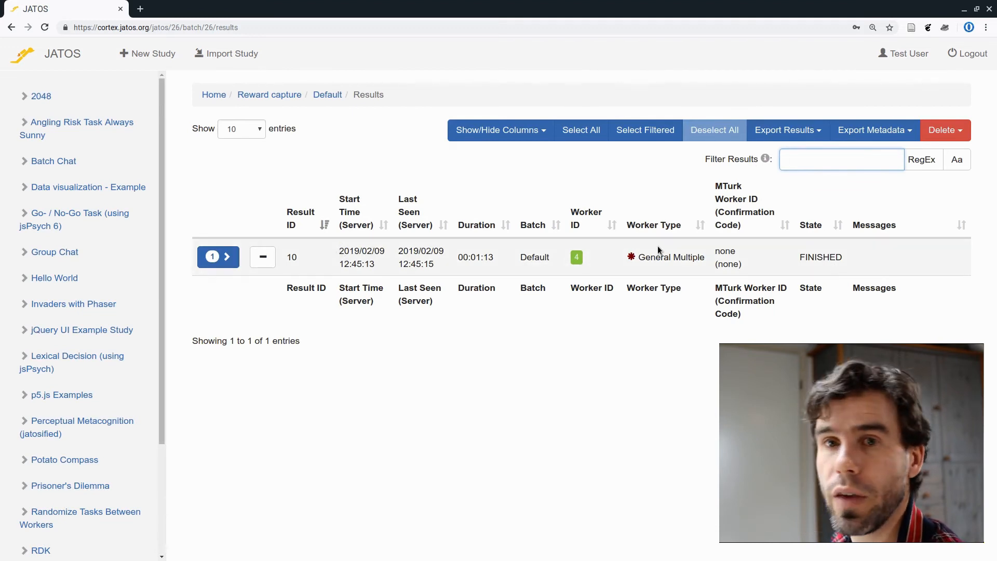
left_click(840, 159)
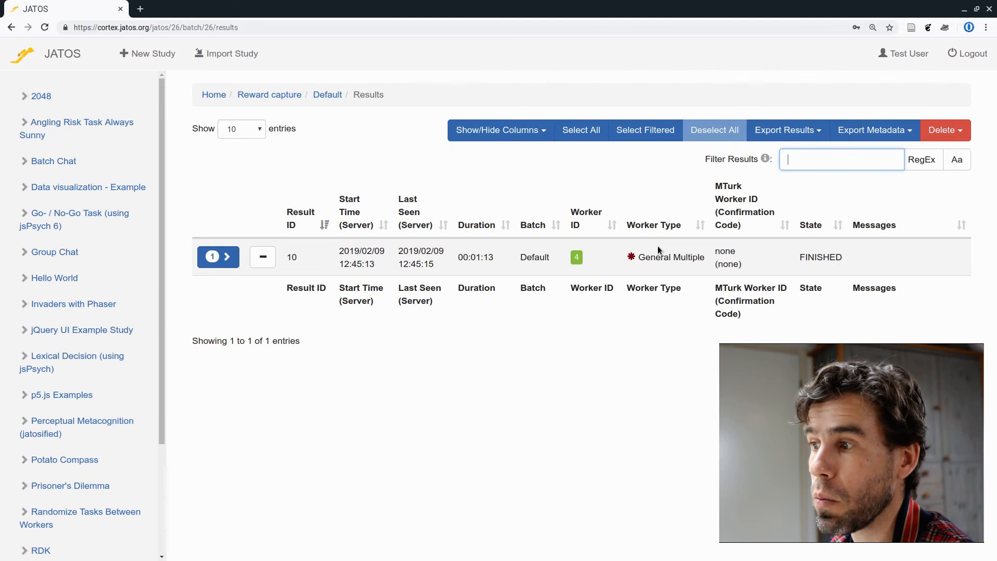
mouse_move(792, 244)
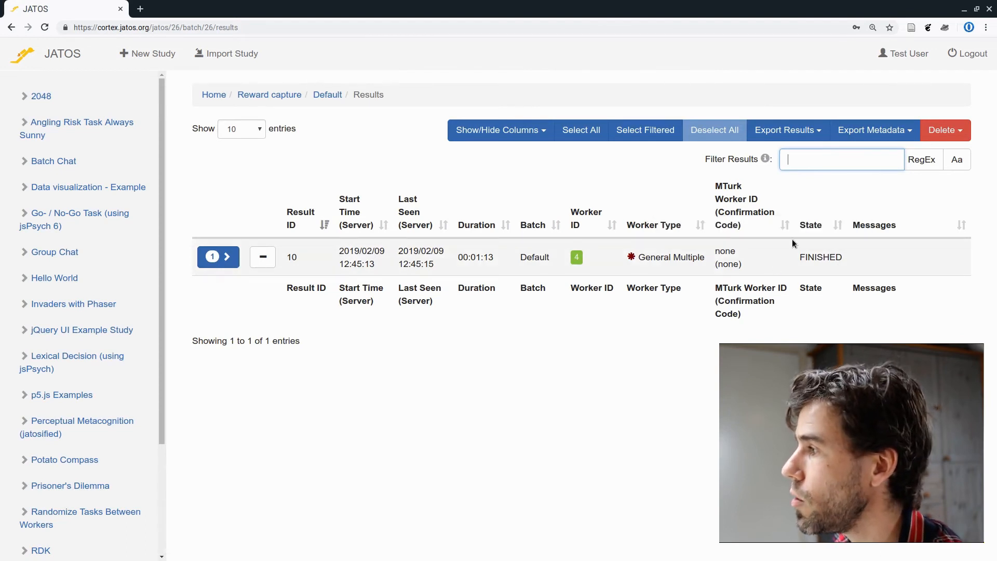
double_click(820, 257)
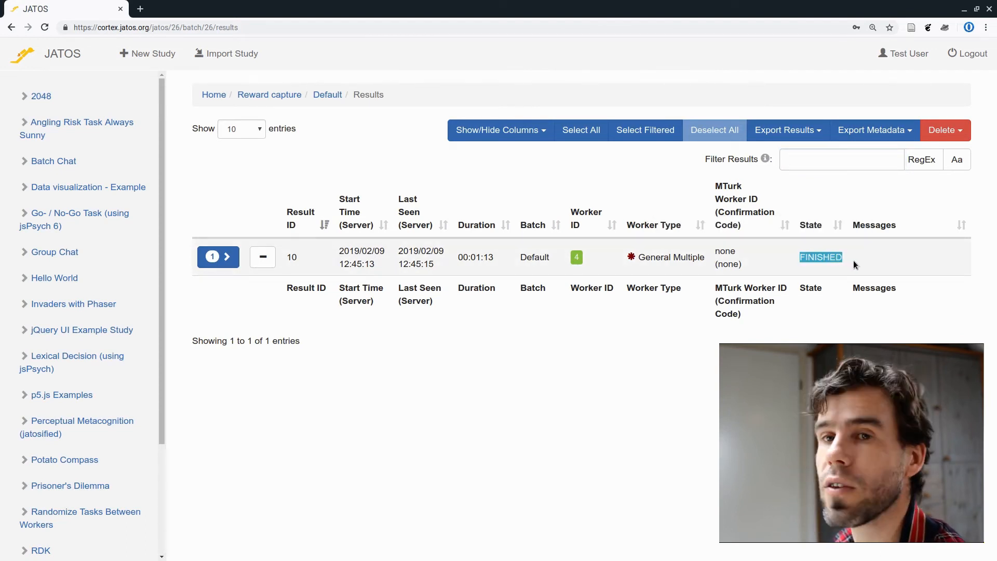
mouse_move(815, 271)
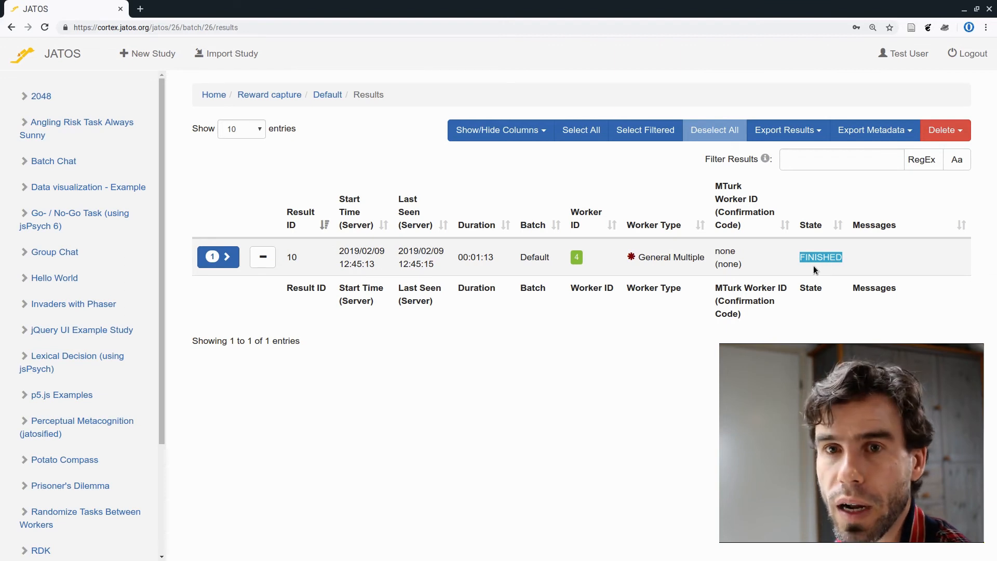
mouse_move(779, 237)
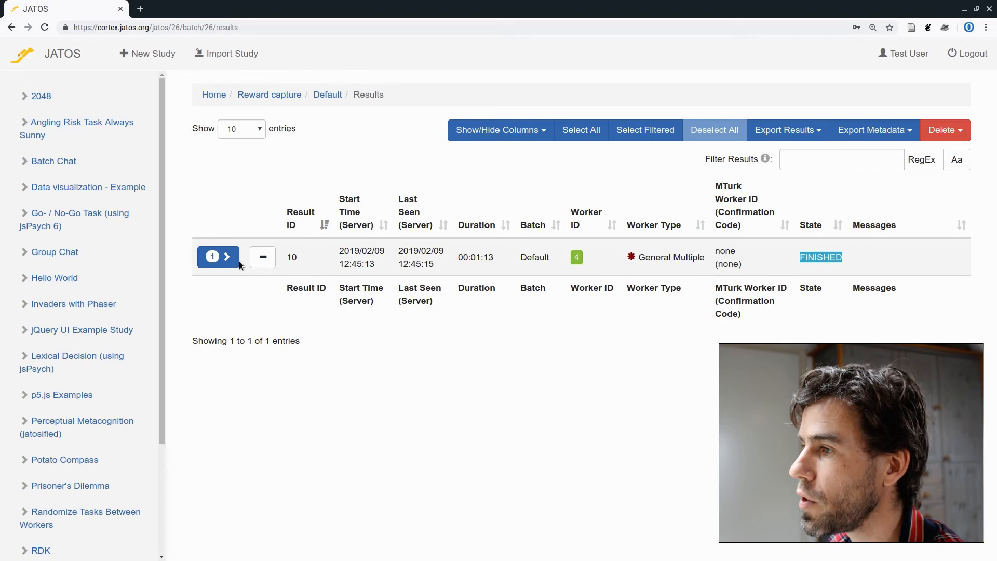
Step: Expand and collapse result 10's recorded data, then open Export Results
left_click(225, 257)
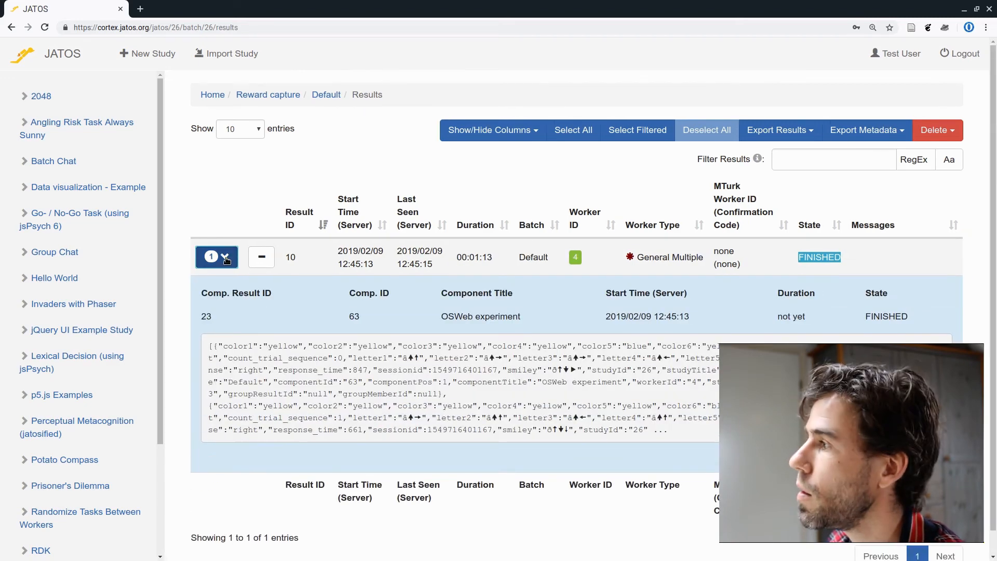
left_click(224, 257)
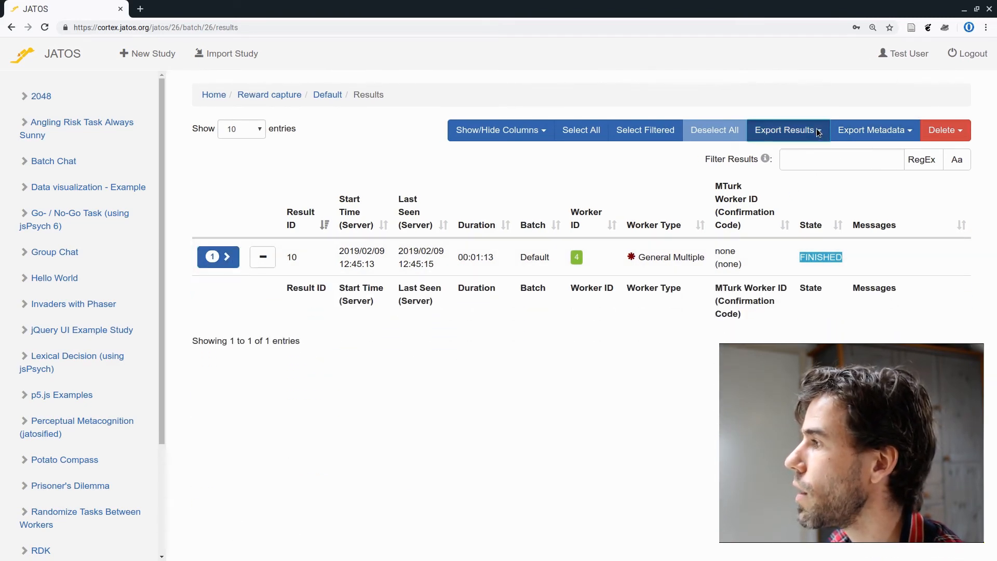
left_click(783, 130)
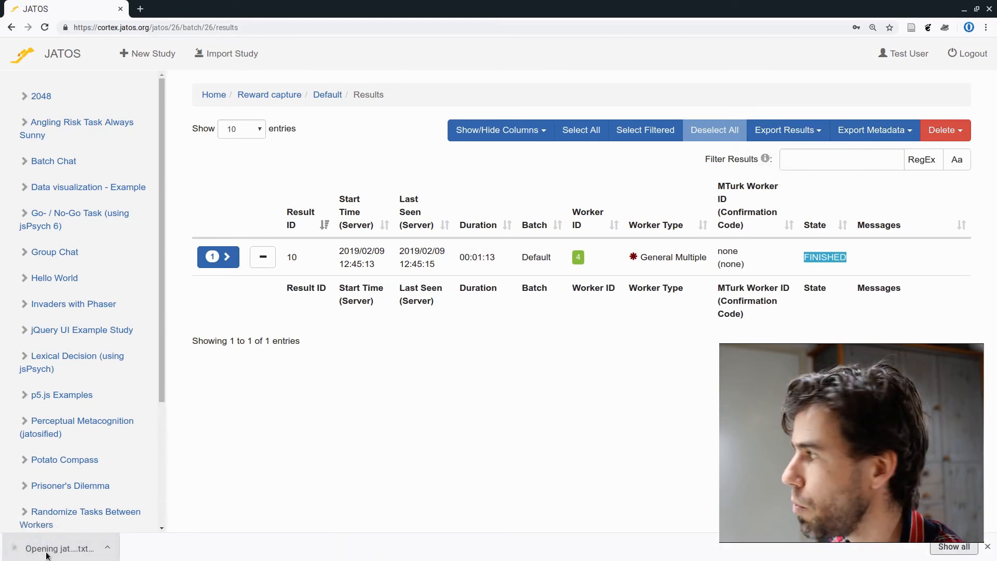
Step: Open the downloaded jatos_results_20190209134710.txt in Text Editor and scroll through its JSON trial data
left_click(60, 549)
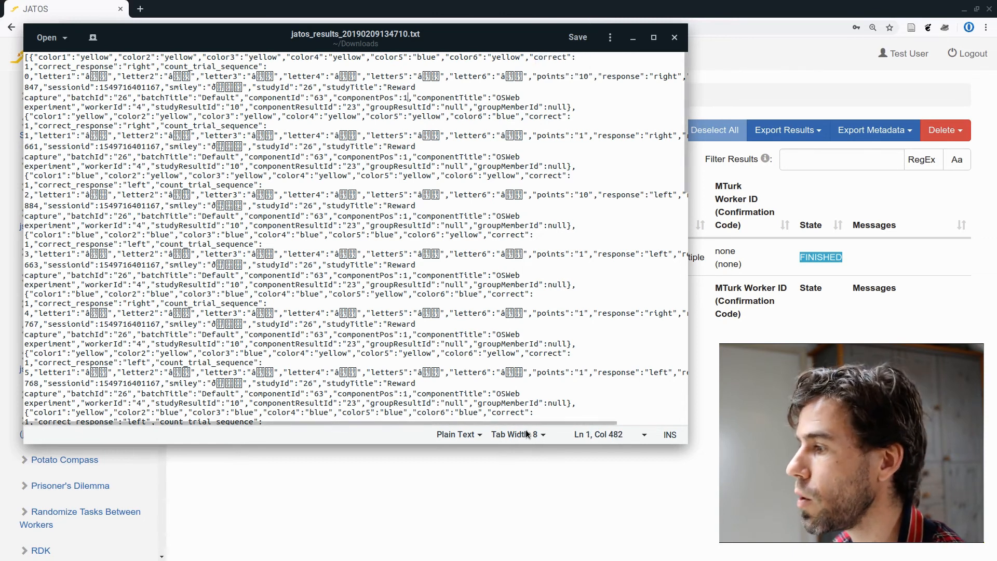
scroll("right", 3)
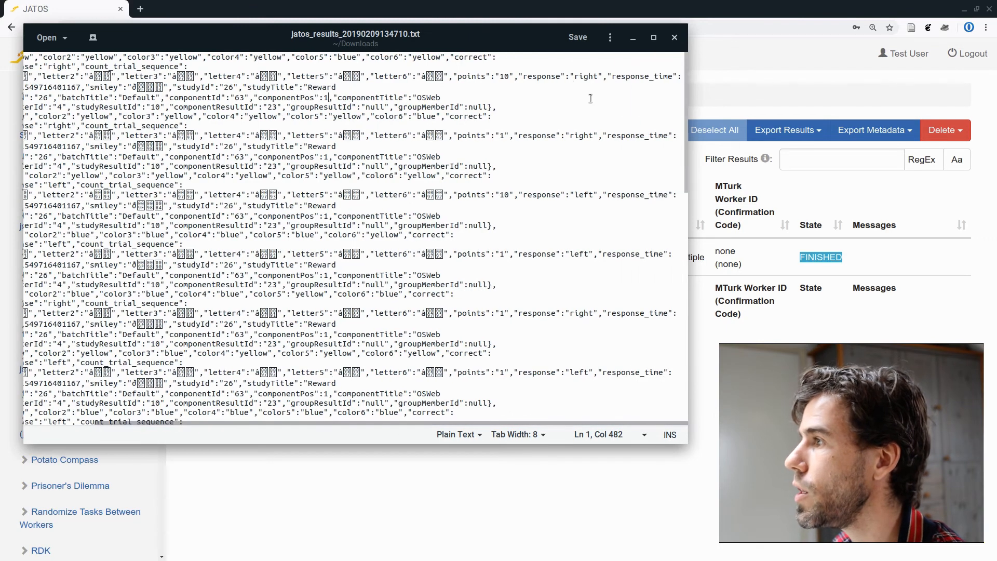
double_click(559, 76)
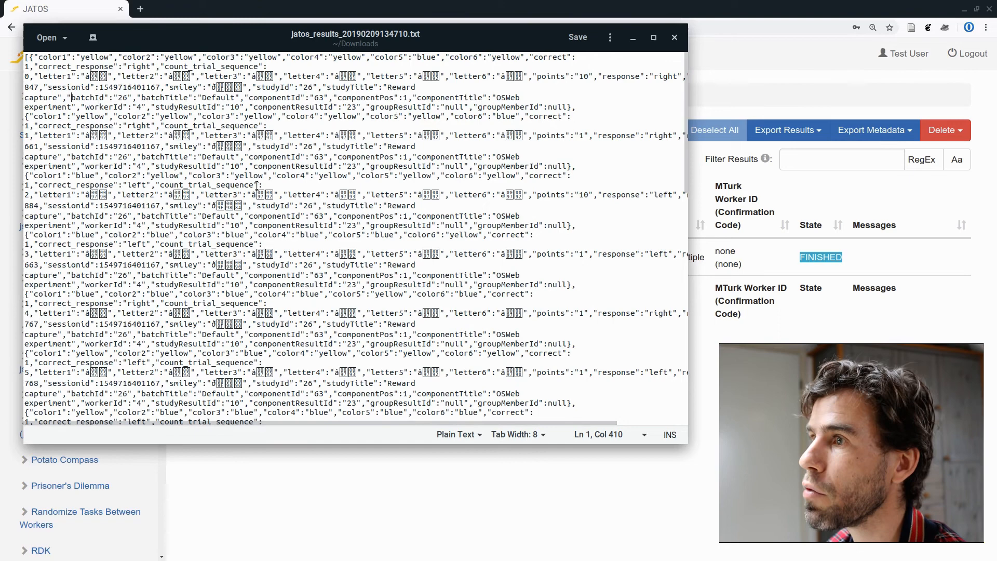
scroll("down", 3)
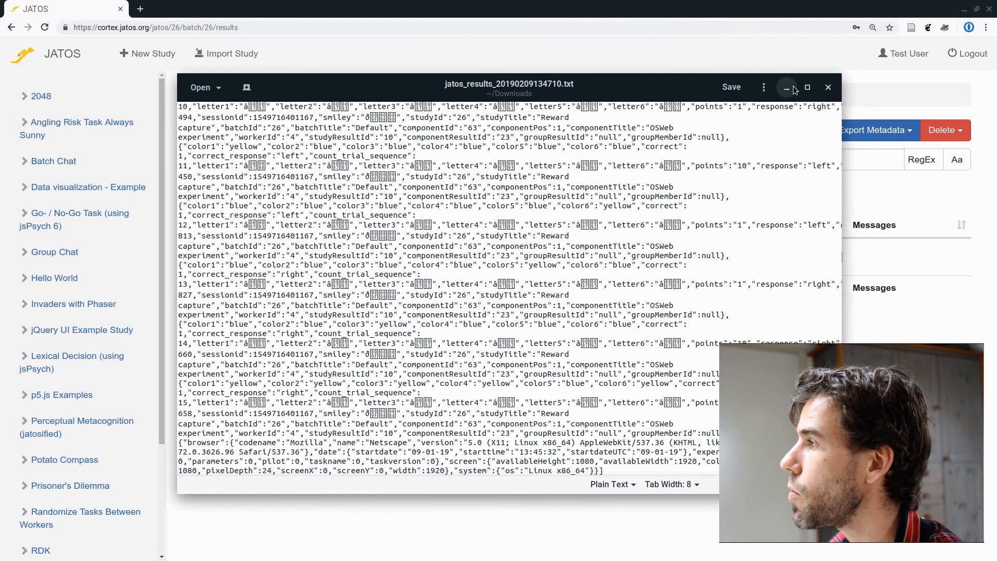
Step: Minimize the Text Editor to reveal OpenSesame beside the JATOS results page
left_click(828, 87)
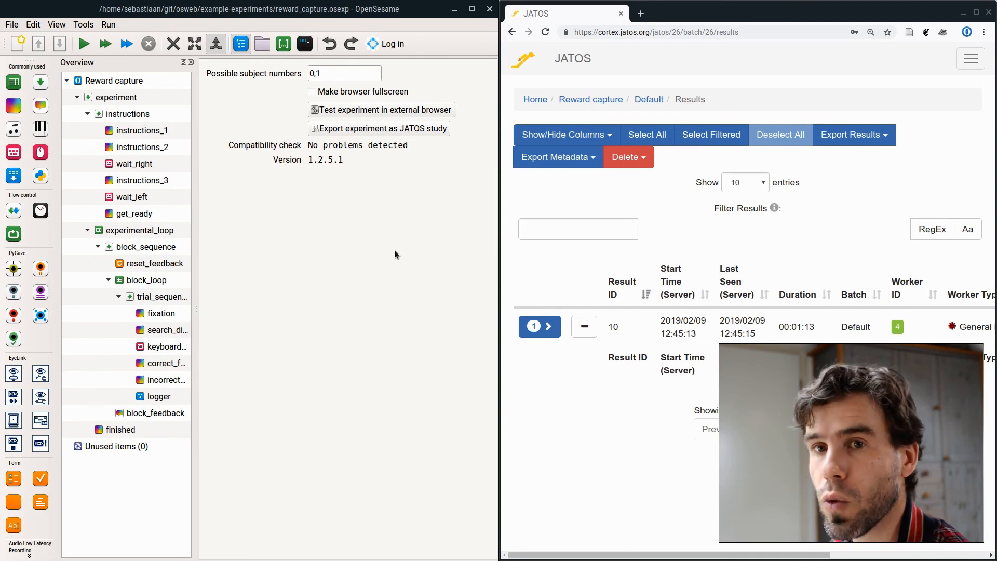
mouse_move(359, 161)
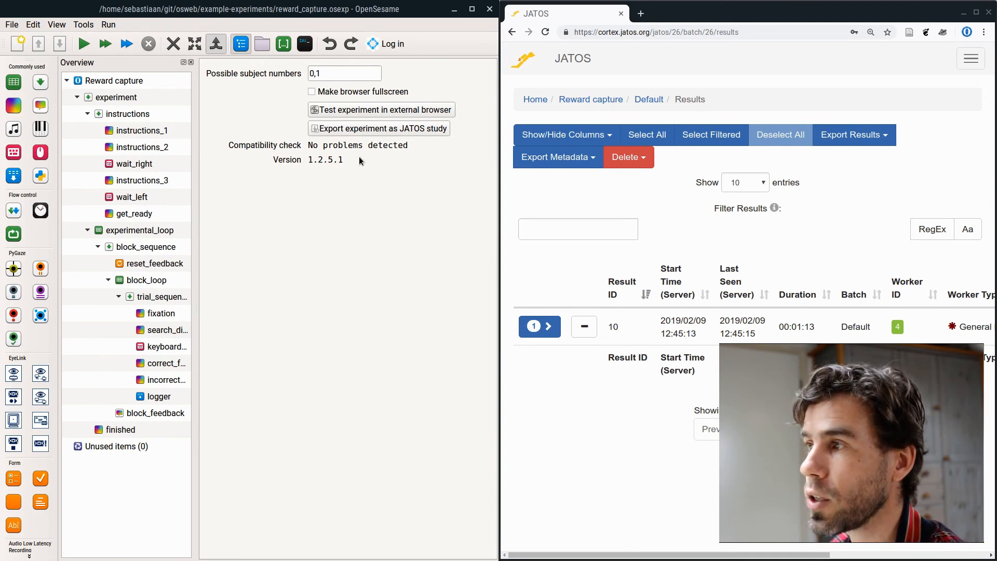